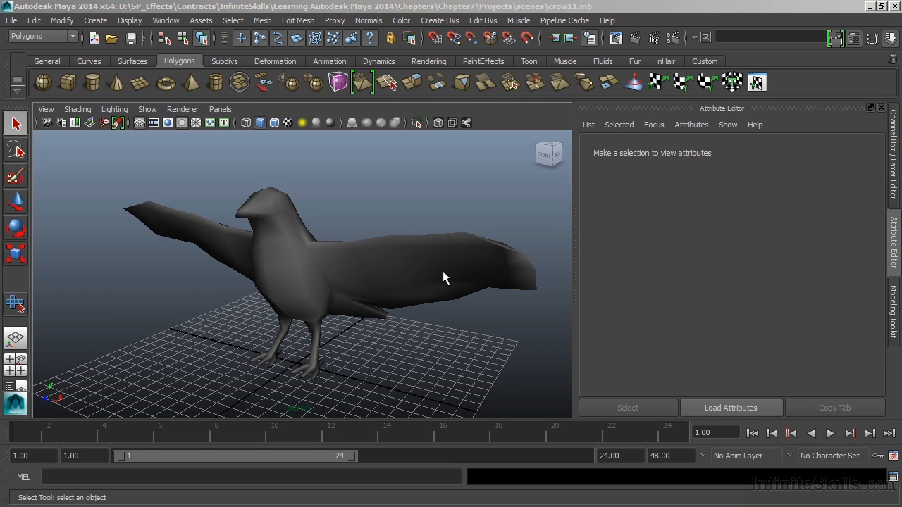
pyautogui.moveTo(321, 323)
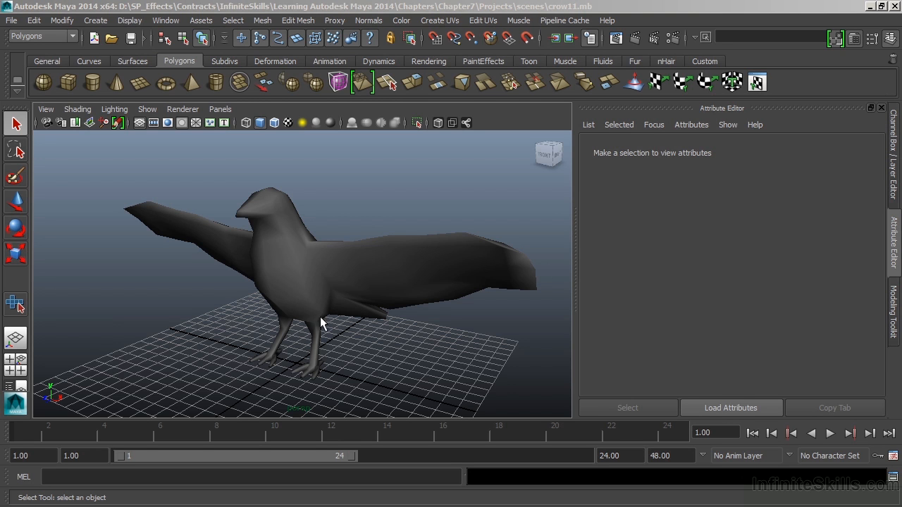
pyautogui.moveTo(321, 336)
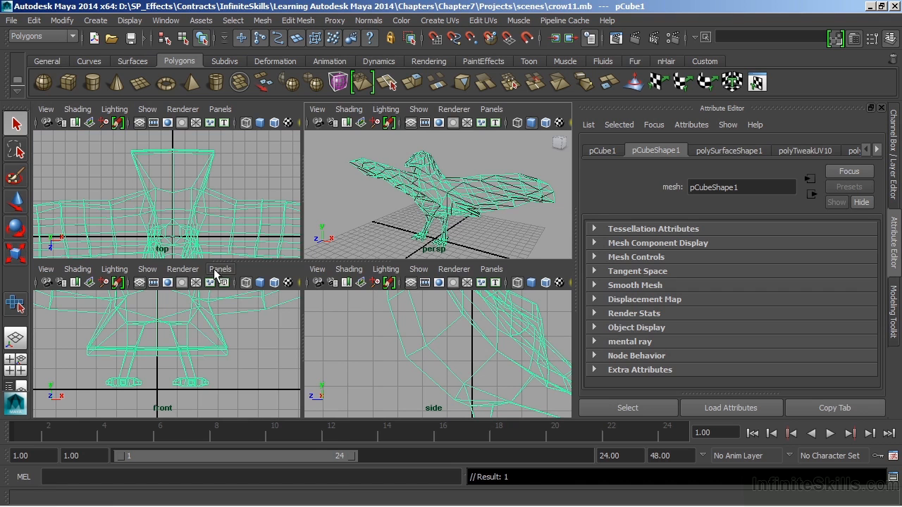
# Select pCube1 and show the crow's existing UV shells in the UV Texture Editor.
pyautogui.click(220, 268)
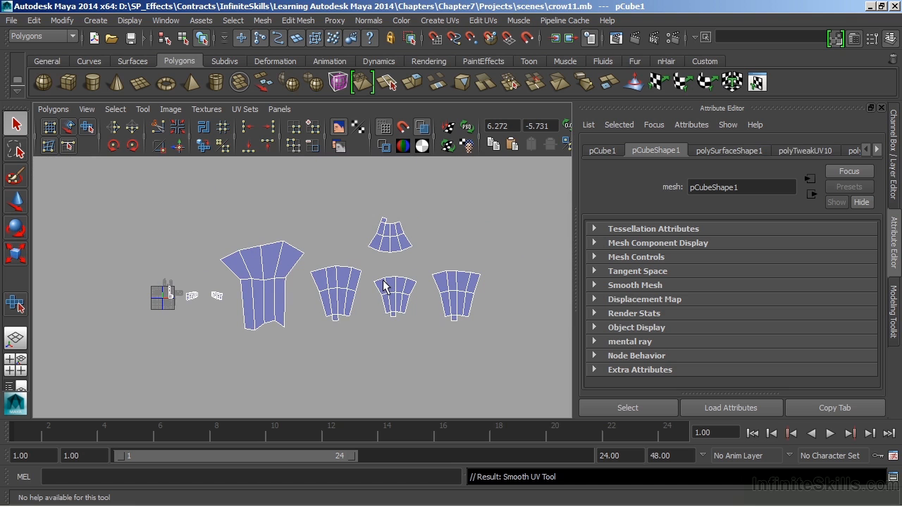
pyautogui.moveTo(395, 318)
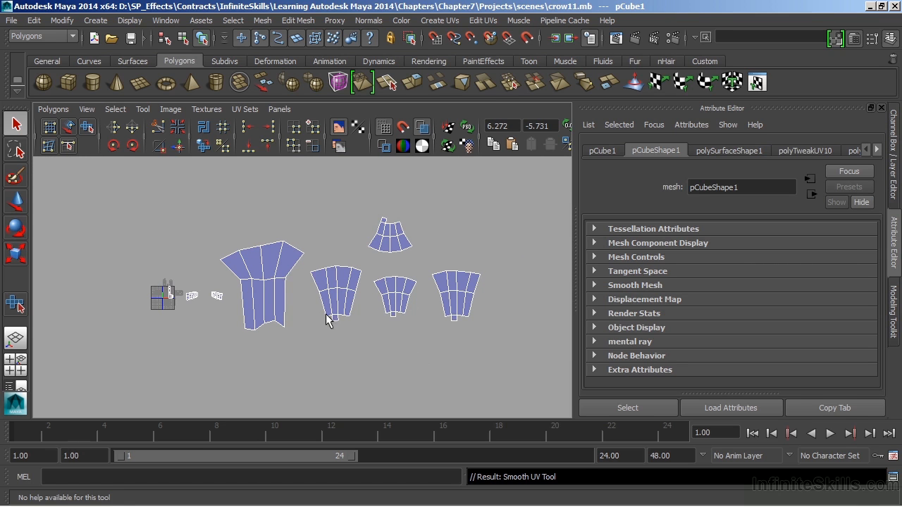
pyautogui.moveTo(341, 328)
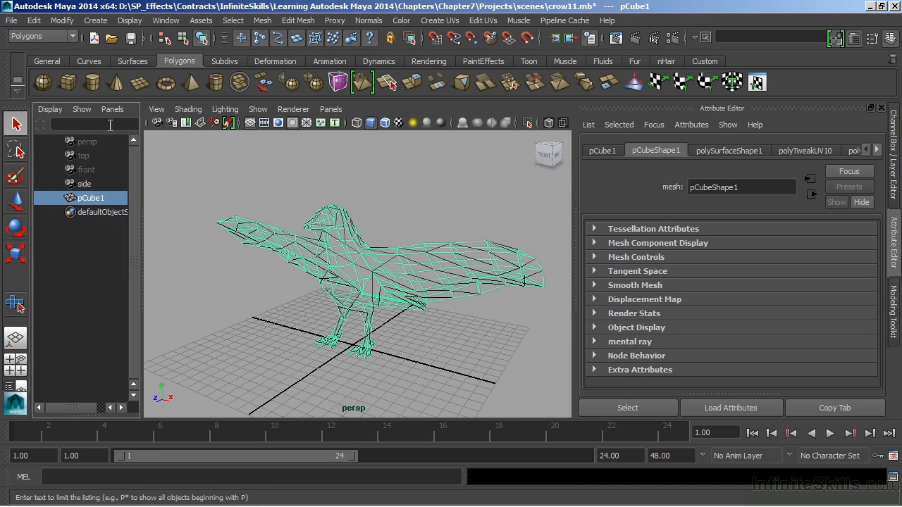
# Swap the outliner pane for the UV Texture Editor and switch the crow to face selection.
pyautogui.click(113, 110)
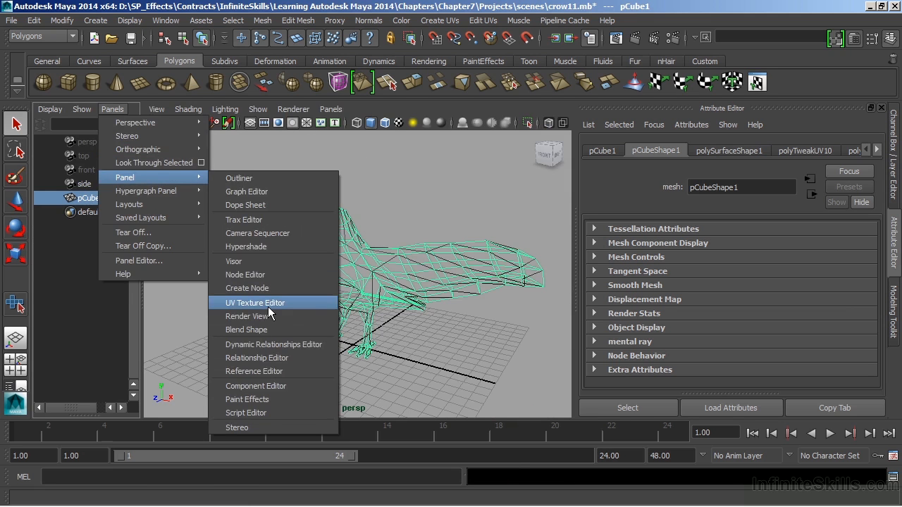
pyautogui.click(254, 301)
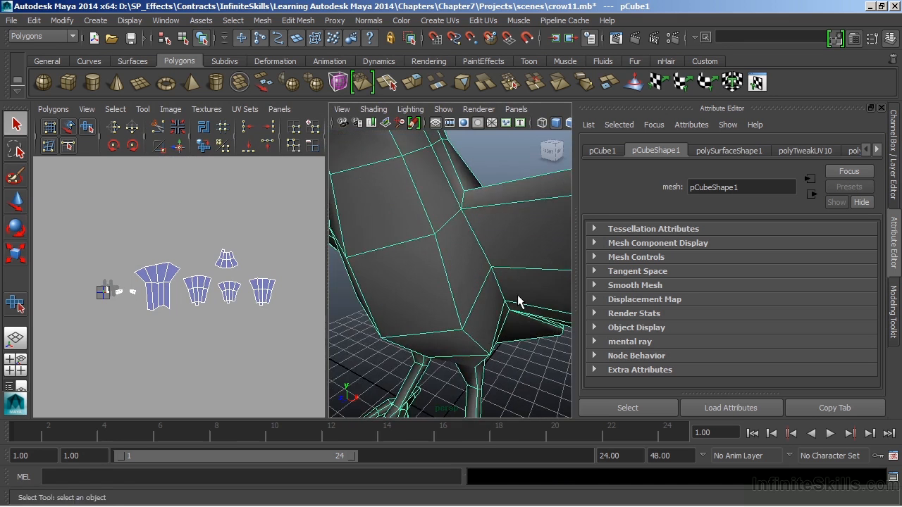
pyautogui.rightClick(519, 302)
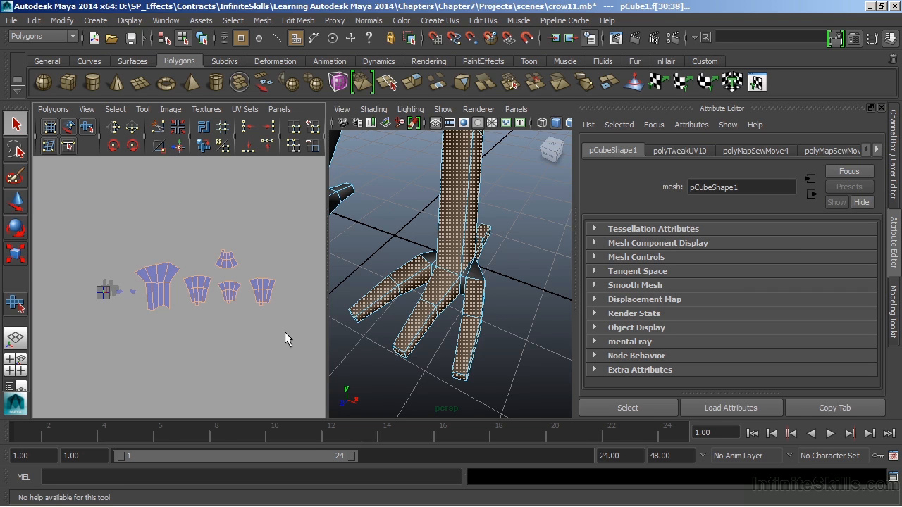
pyautogui.moveTo(298, 337)
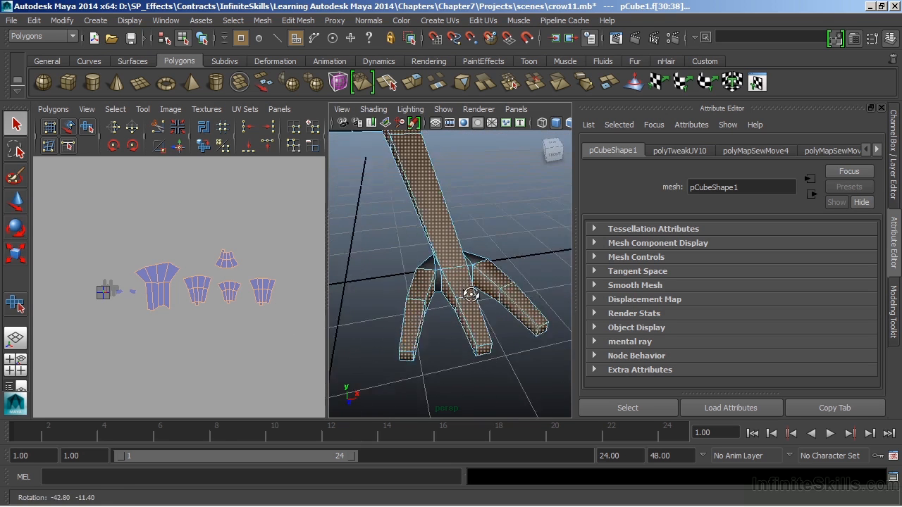
# Select the leg faces and orbit in to where the toes join the leg.
pyautogui.click(458, 282)
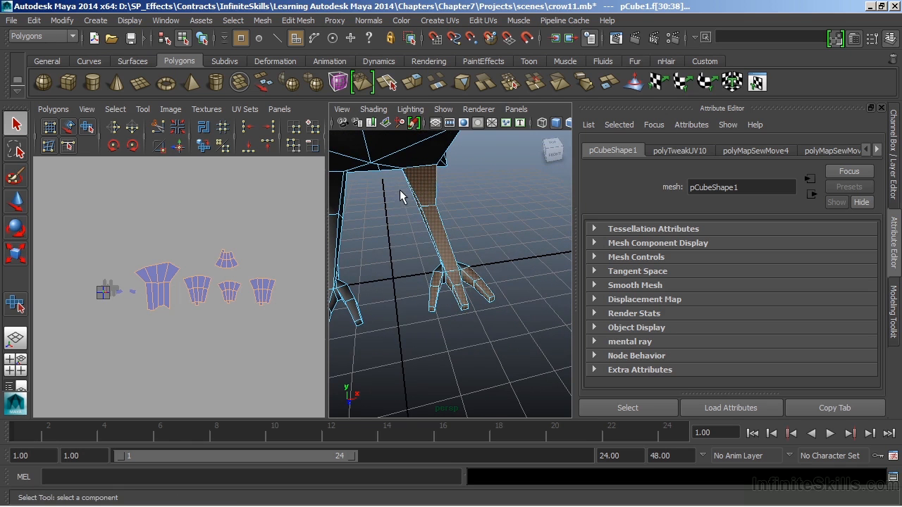
pyautogui.moveTo(401, 196); pyautogui.dragTo(519, 350)
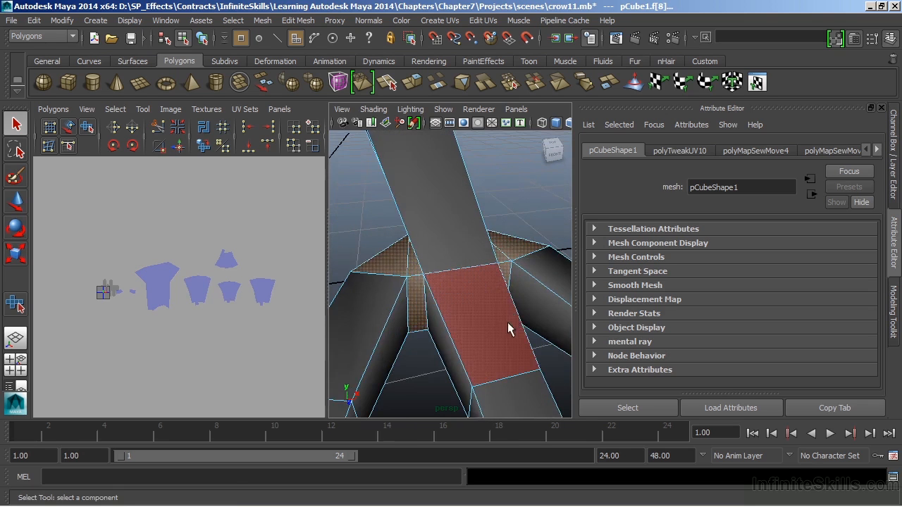
pyautogui.moveTo(510, 327); pyautogui.dragTo(398, 322)
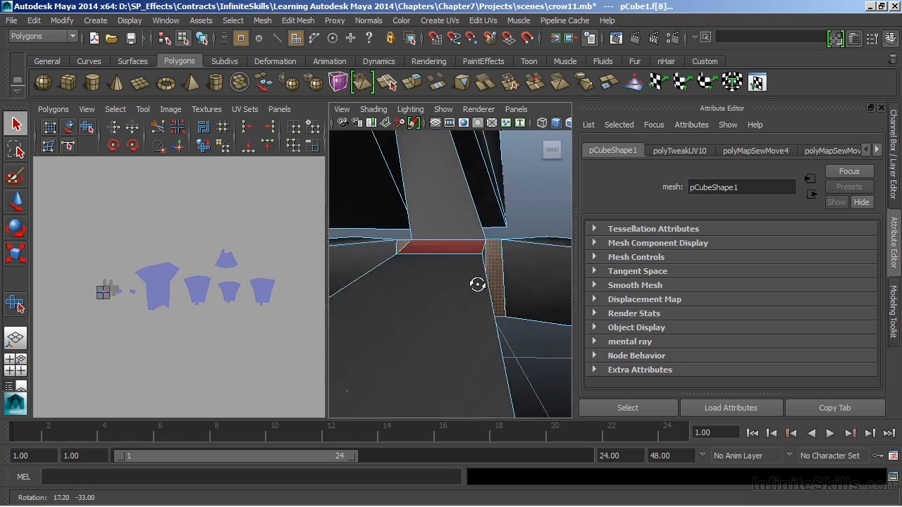
pyautogui.moveTo(477, 285); pyautogui.dragTo(432, 327)
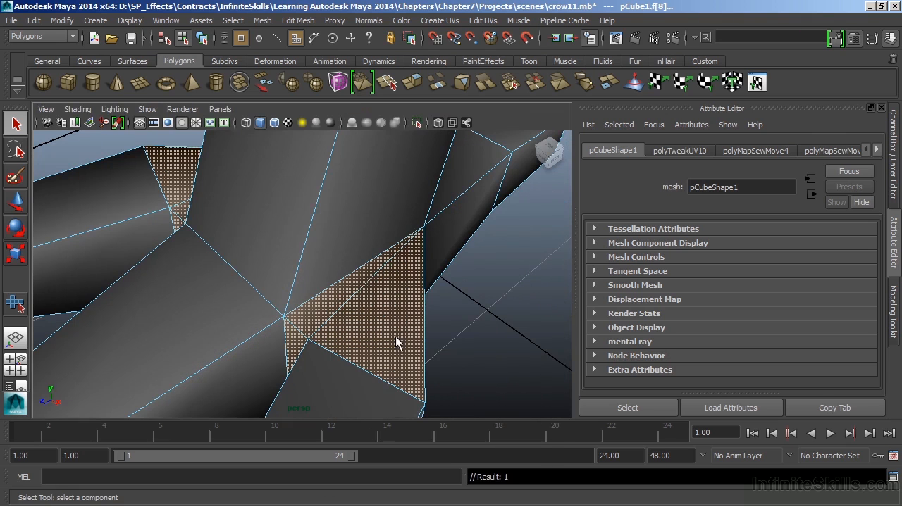
pyautogui.moveTo(394, 342); pyautogui.dragTo(257, 265)
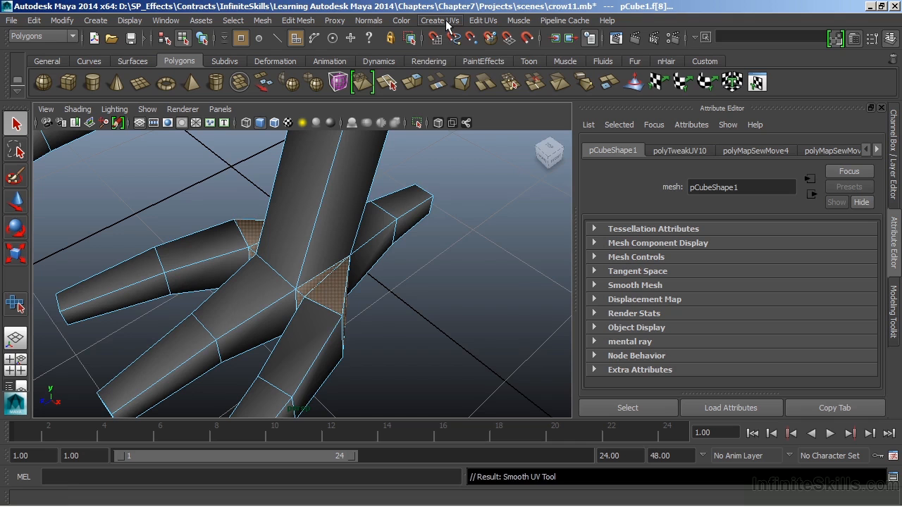
# Reset the Automatic Mapping options to defaults for the toe-junction faces.
pyautogui.click(440, 20)
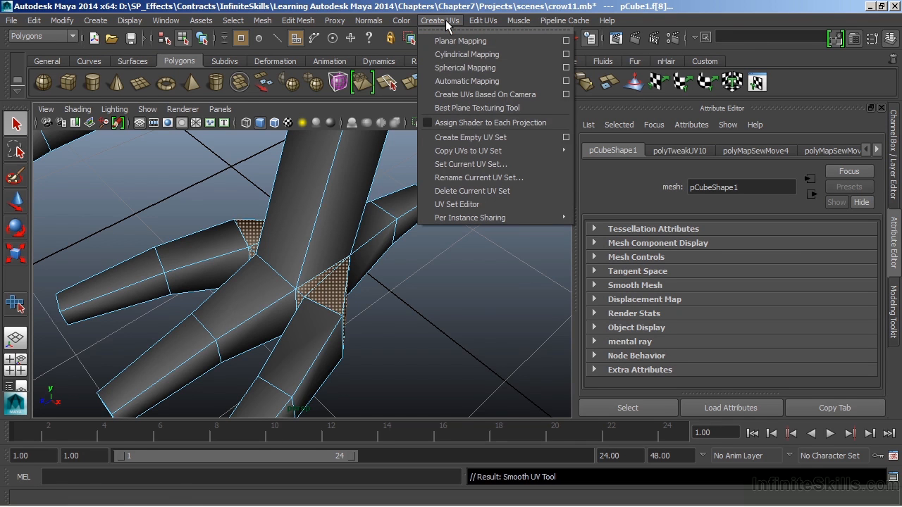
pyautogui.moveTo(467, 80)
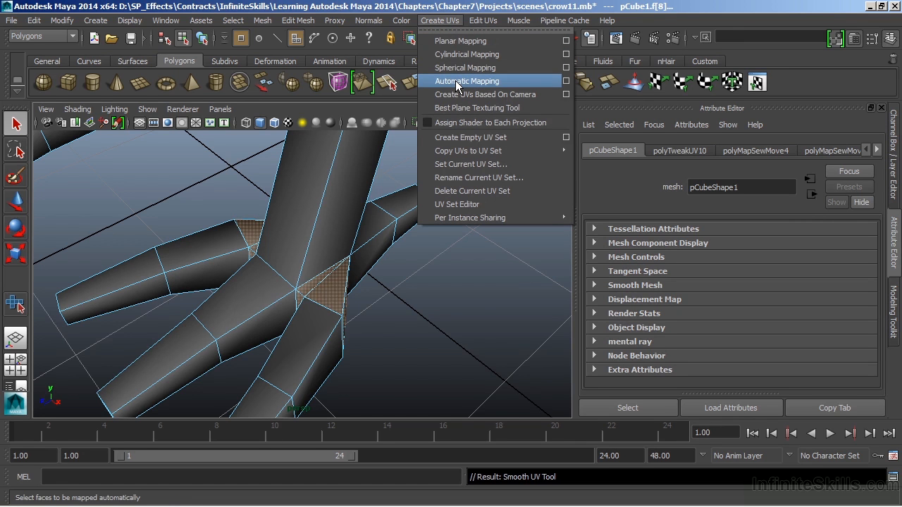
pyautogui.moveTo(567, 80)
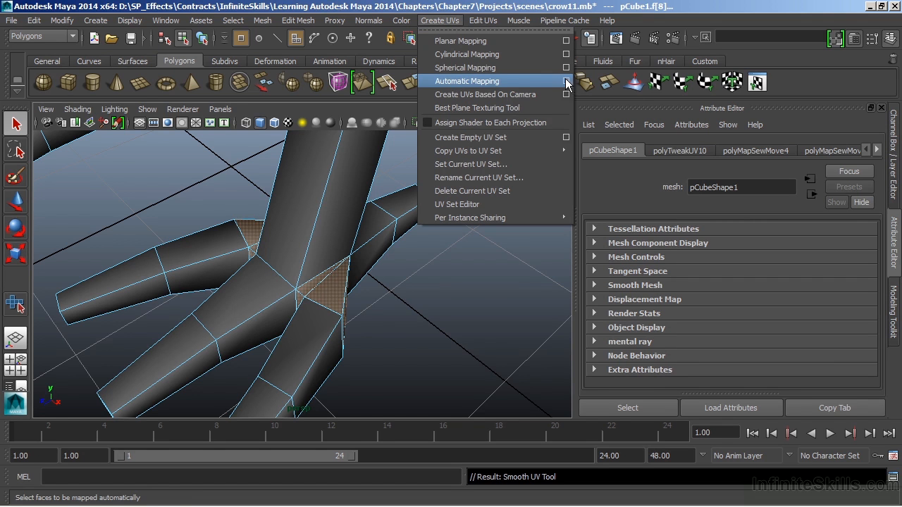
pyautogui.click(567, 80)
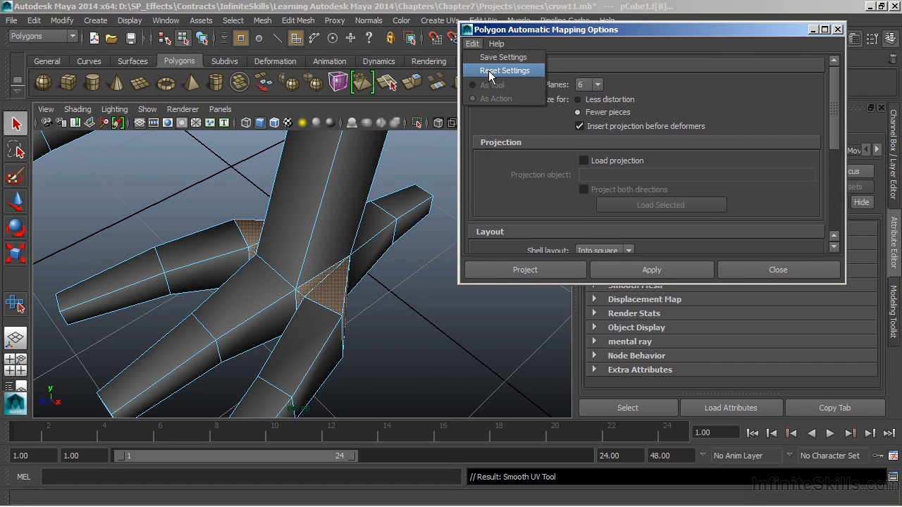
pyautogui.click(505, 70)
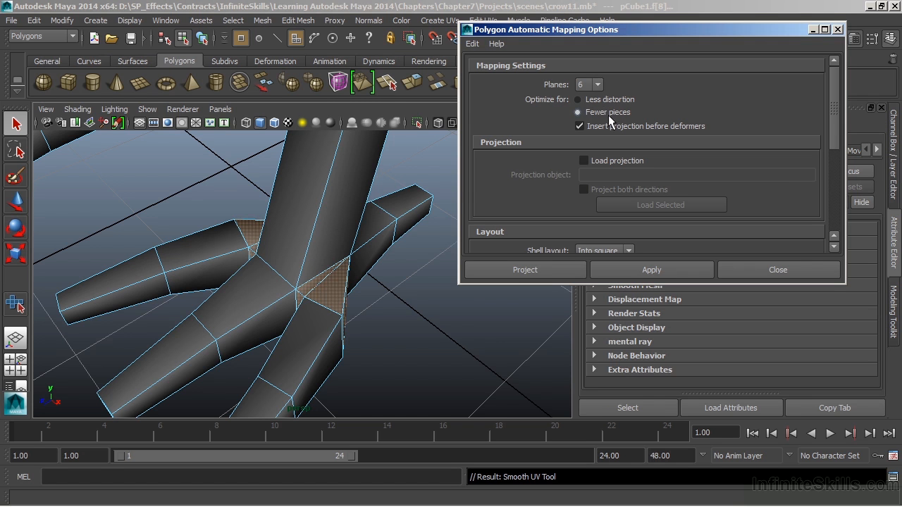
pyautogui.moveTo(599, 124)
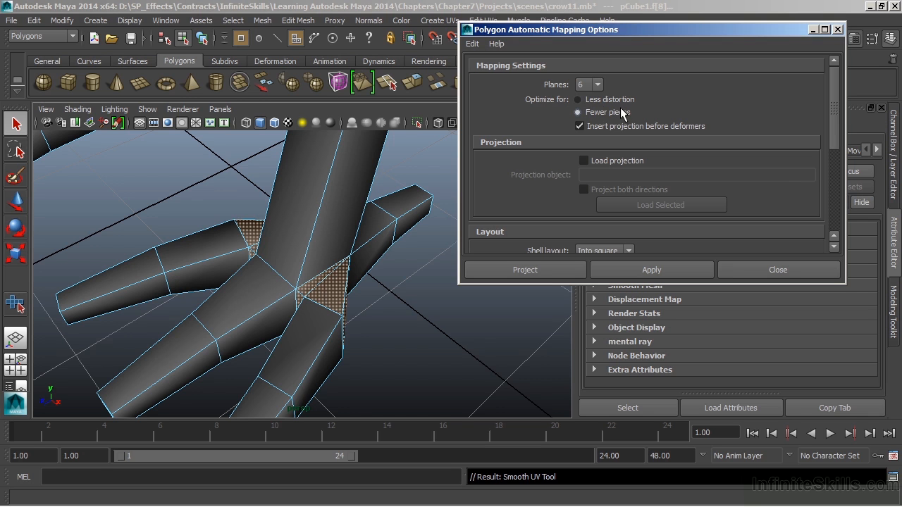
pyautogui.moveTo(619, 115)
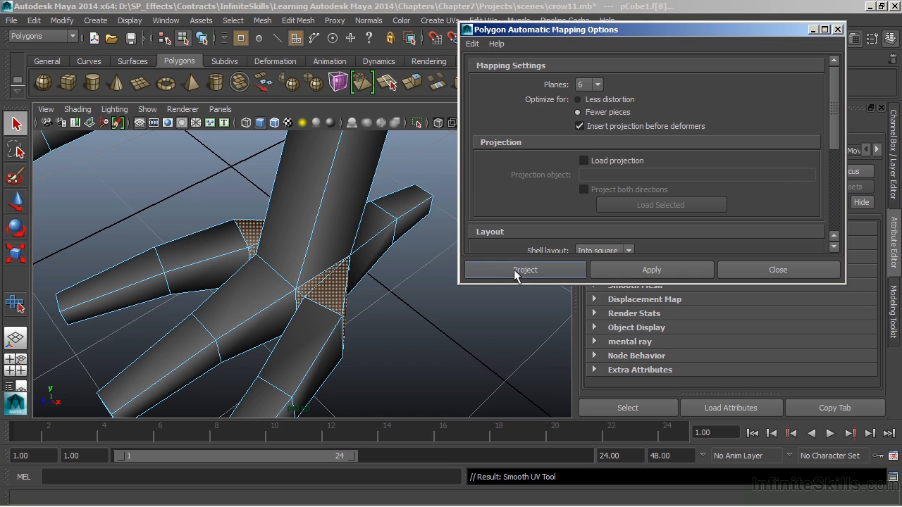
pyautogui.moveTo(516, 275)
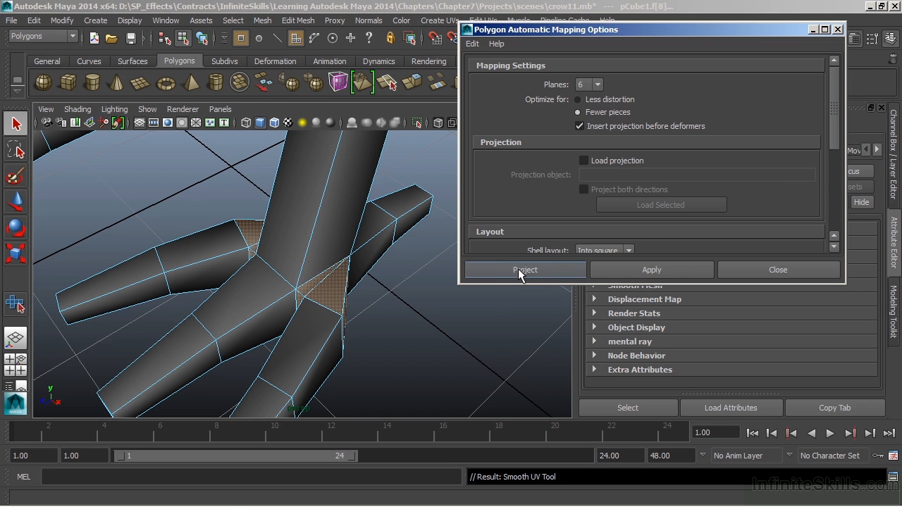
# Project automatic UVs onto the foot faces and zoom in on the new shells.
pyautogui.click(525, 271)
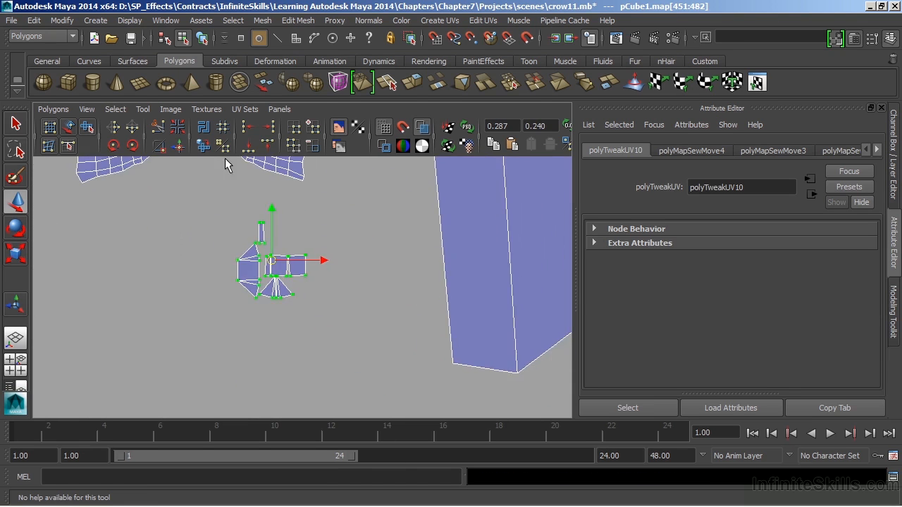
pyautogui.moveTo(271, 261); pyautogui.dragTo(374, 282)
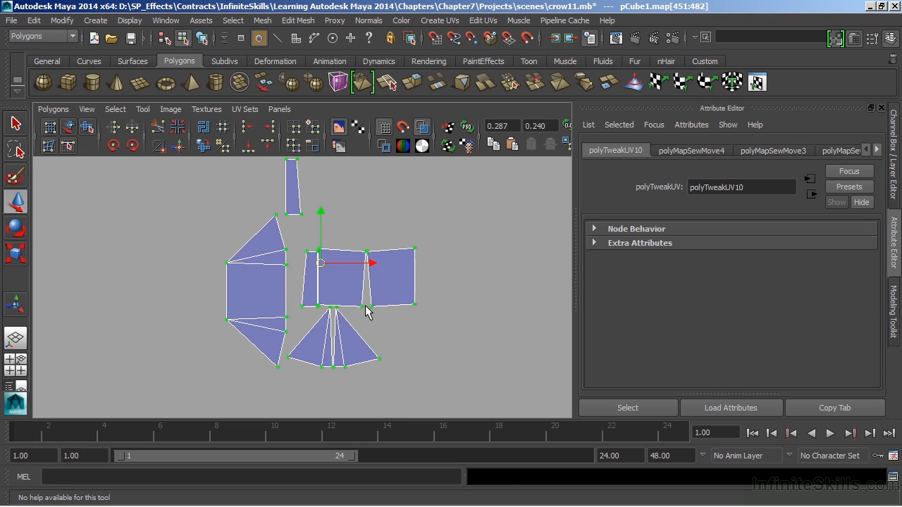
# Move and sew the three loose UV pieces onto the head shell.
pyautogui.rightClick(251, 262)
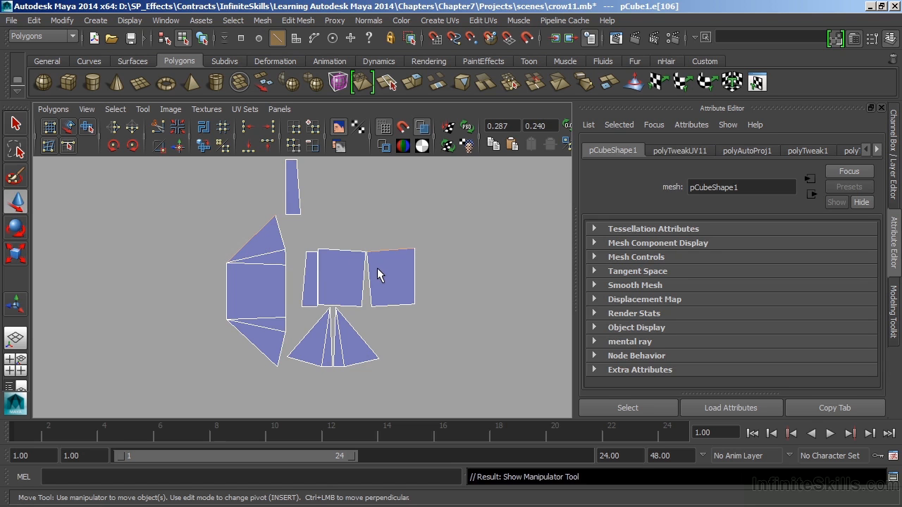
pyautogui.moveTo(398, 261)
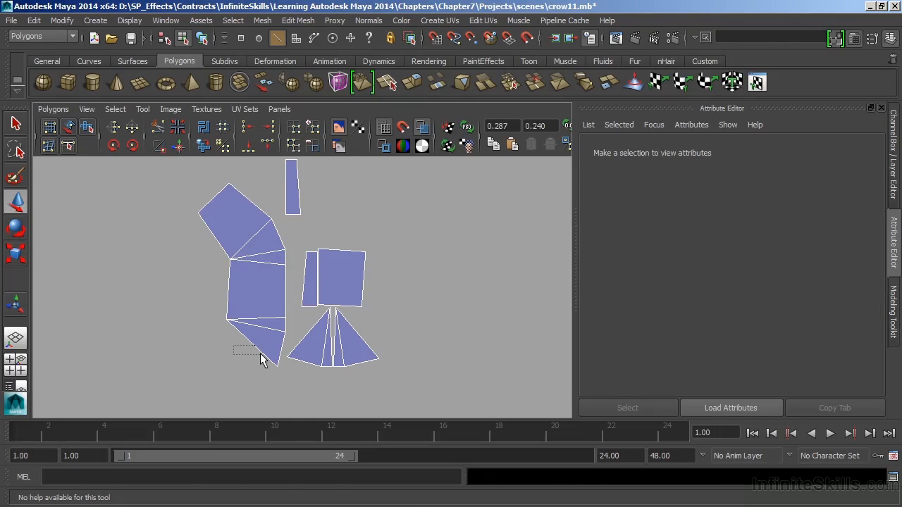
pyautogui.click(180, 145)
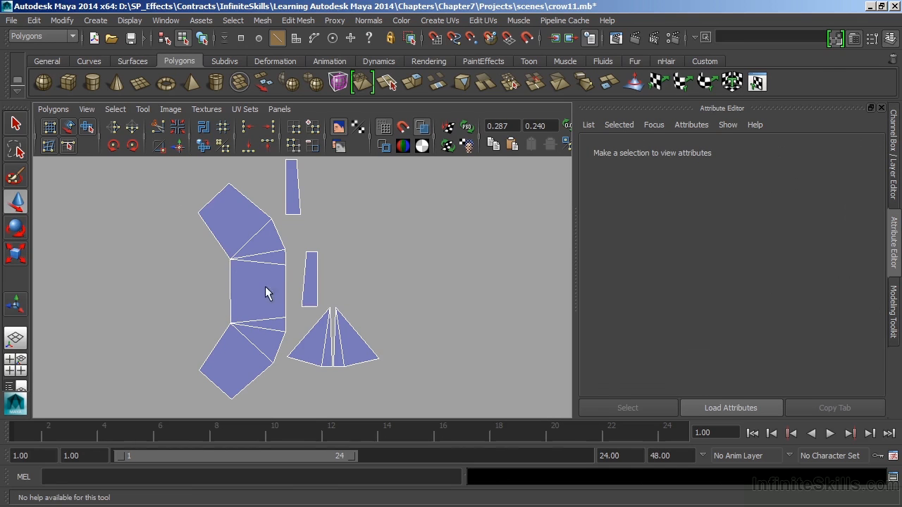
pyautogui.click(275, 247)
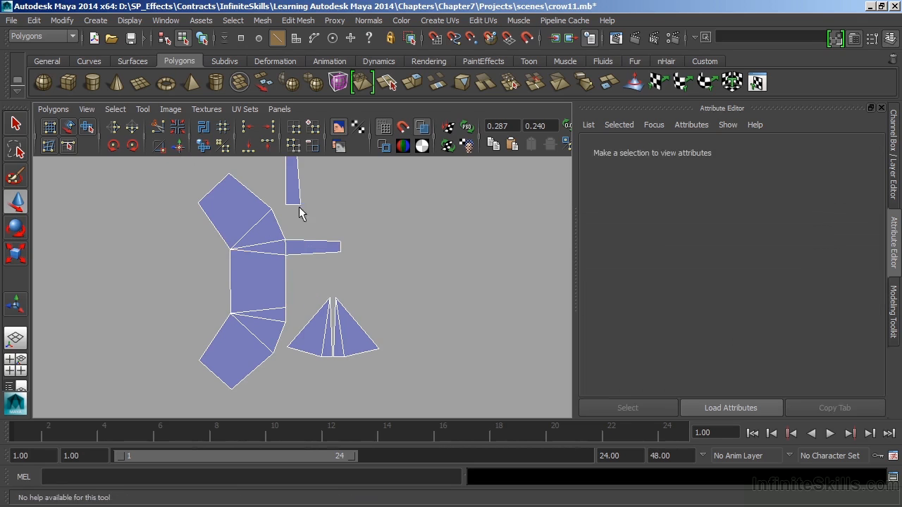
pyautogui.click(296, 204)
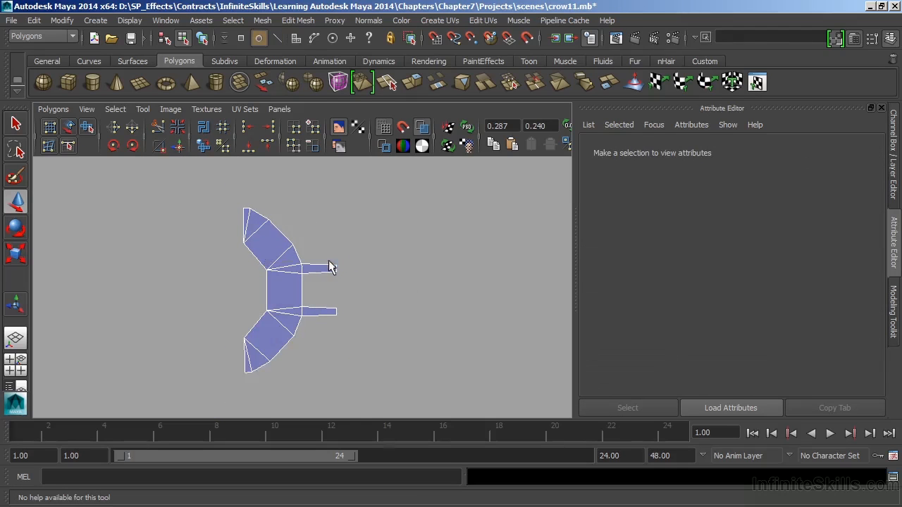
# Select the combined head shell and unfold it flat with Unfold UVs.
pyautogui.click(331, 266)
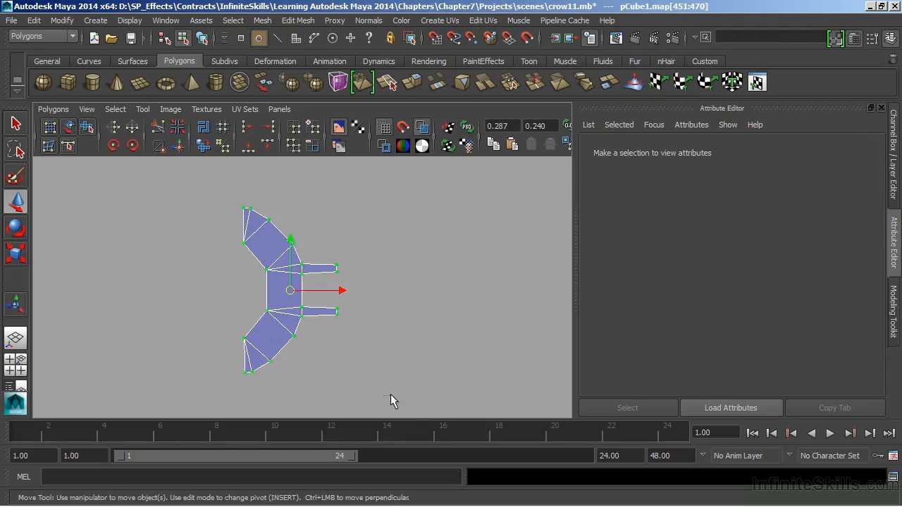
pyautogui.click(88, 127)
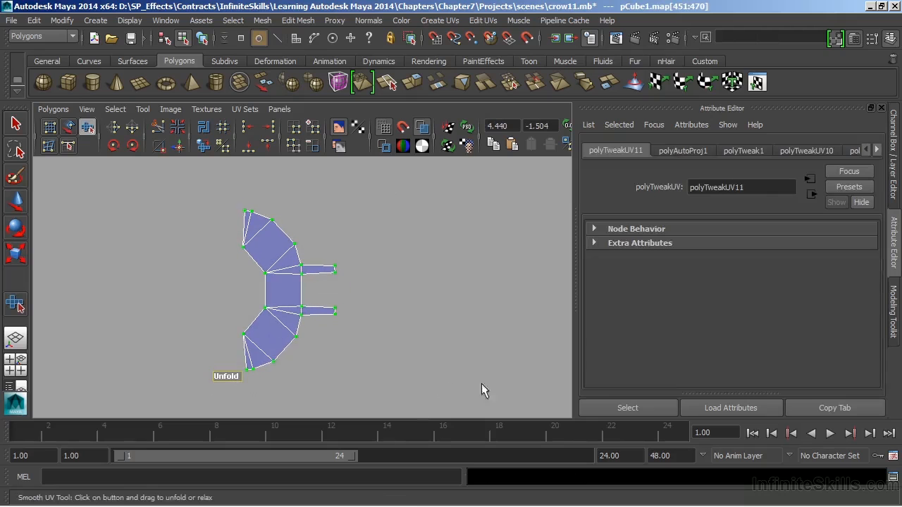
pyautogui.click(112, 303)
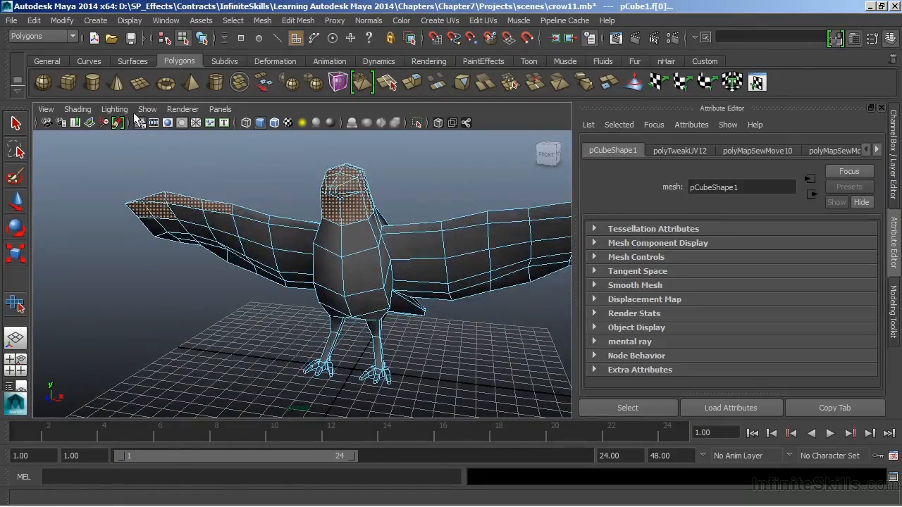
# Return to the 3D view, orbit to the crow's side and bring up Planar Mapping options.
pyautogui.click(243, 228)
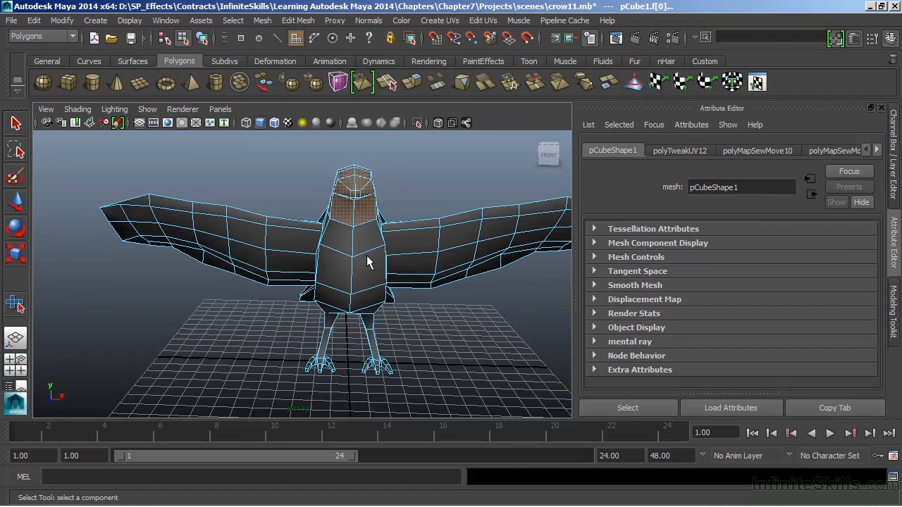
pyautogui.moveTo(316, 163)
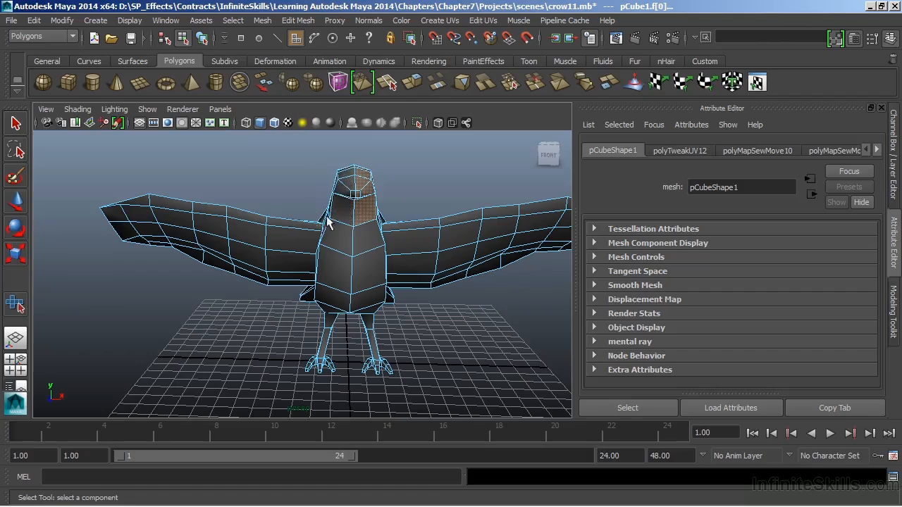
pyautogui.moveTo(325, 223); pyautogui.dragTo(363, 299)
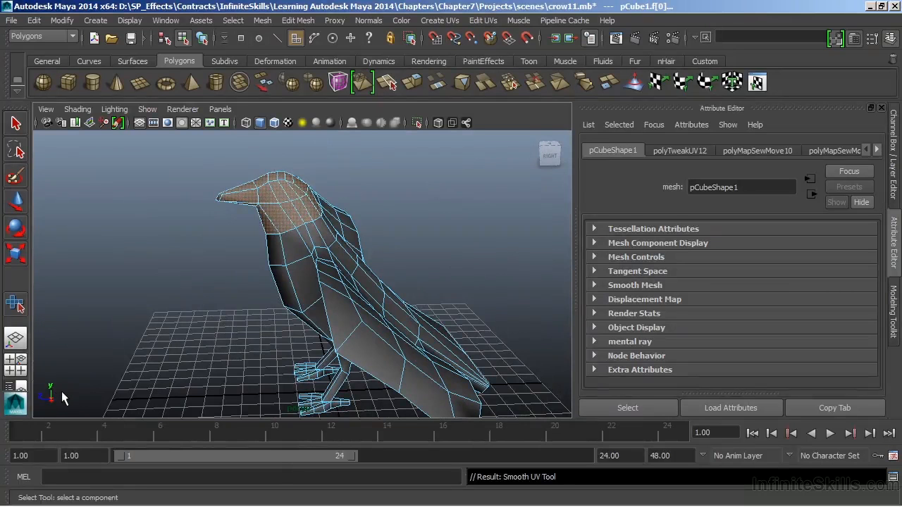
pyautogui.moveTo(440, 20)
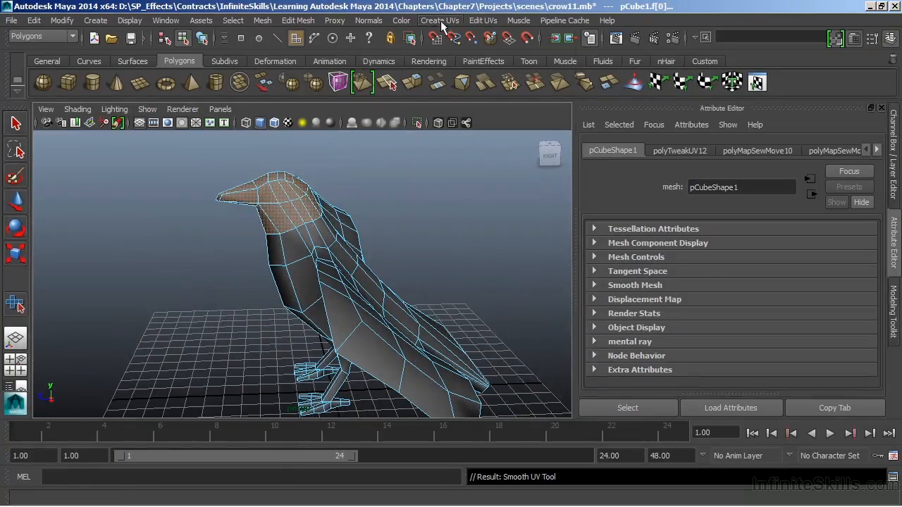
pyautogui.click(439, 19)
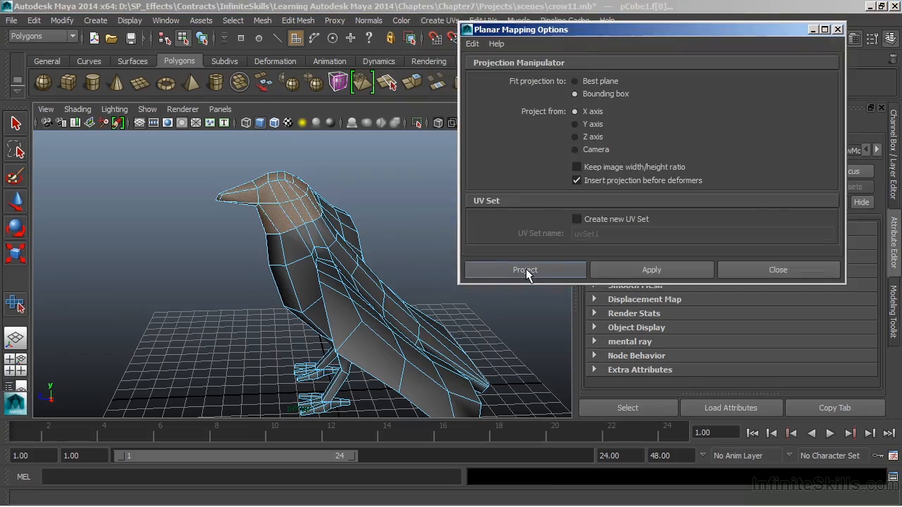
# Project planar UVs from the X axis with bounding-box fit onto the tail faces.
pyautogui.click(524, 271)
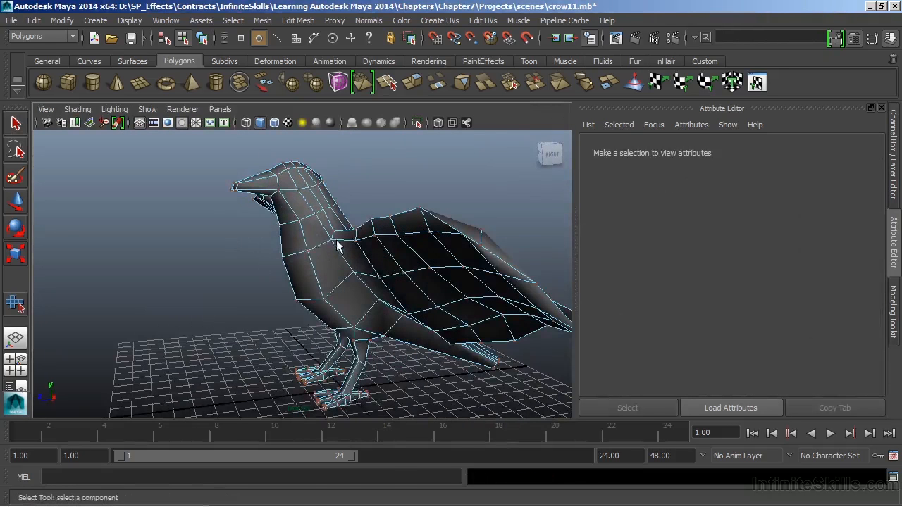
pyautogui.click(416, 282)
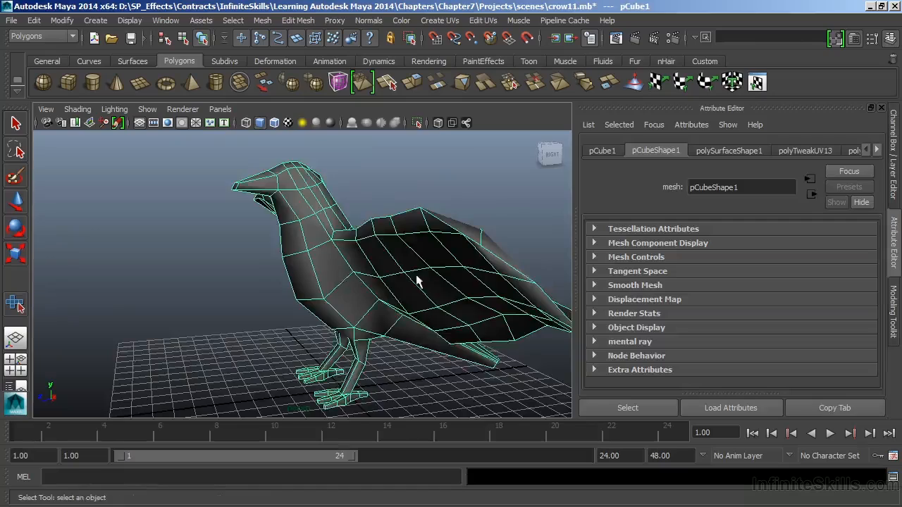
pyautogui.moveTo(415, 282); pyautogui.dragTo(355, 240)
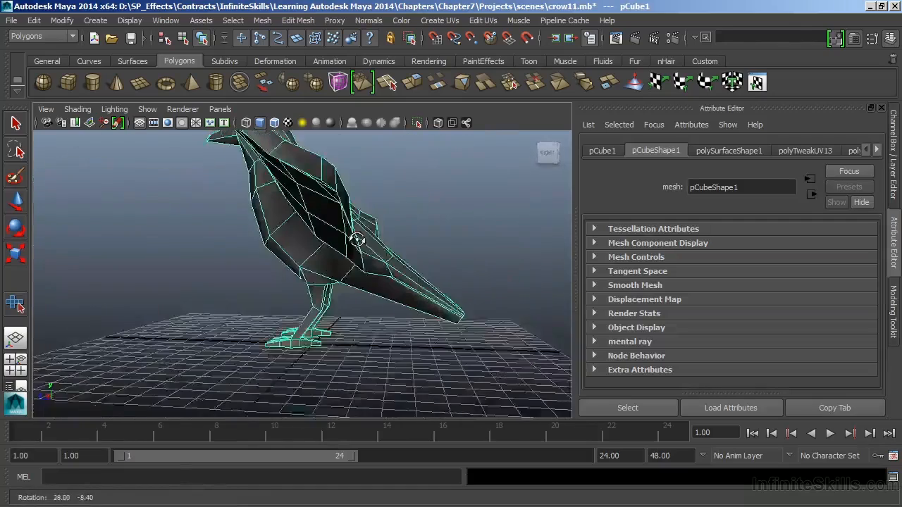
pyautogui.rightClick(360, 240)
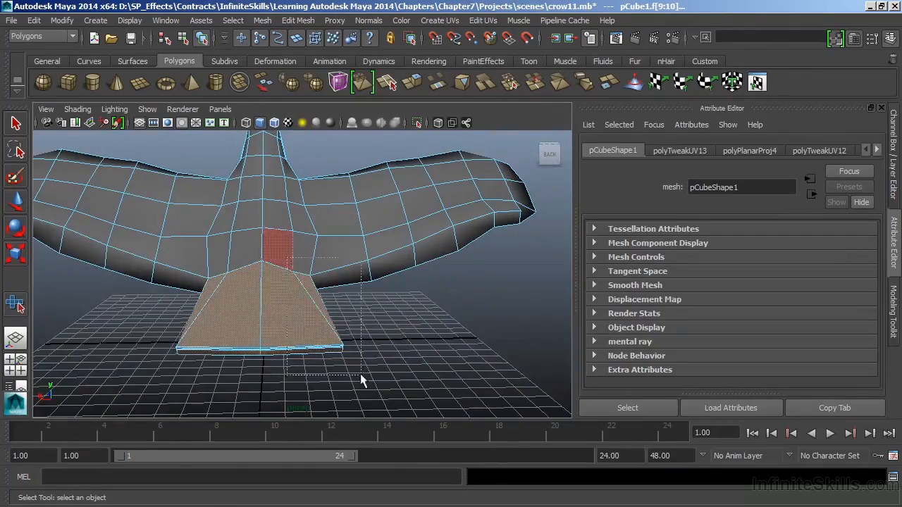
pyautogui.moveTo(359, 381); pyautogui.dragTo(486, 352)
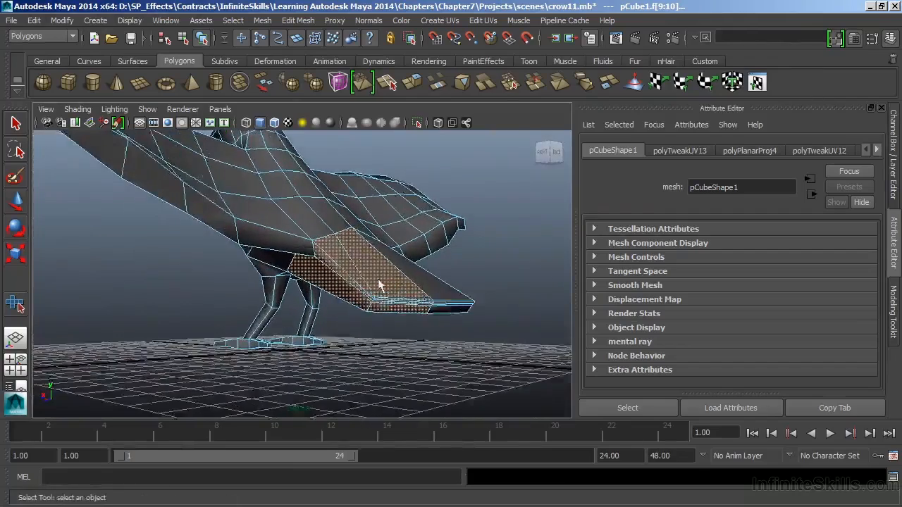
pyautogui.moveTo(381, 282); pyautogui.dragTo(434, 271)
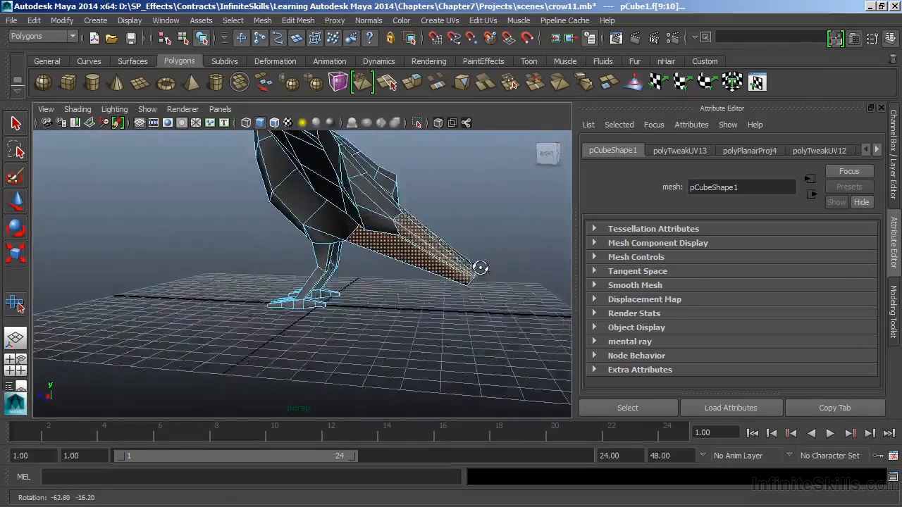
pyautogui.click(440, 19)
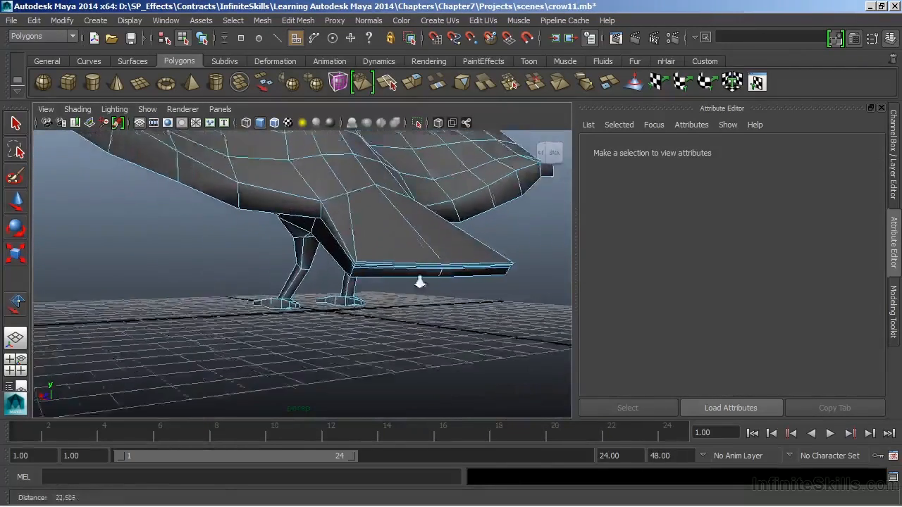
# Switch to face picking and orbit under the tail to select its underside faces.
pyautogui.rightClick(420, 282)
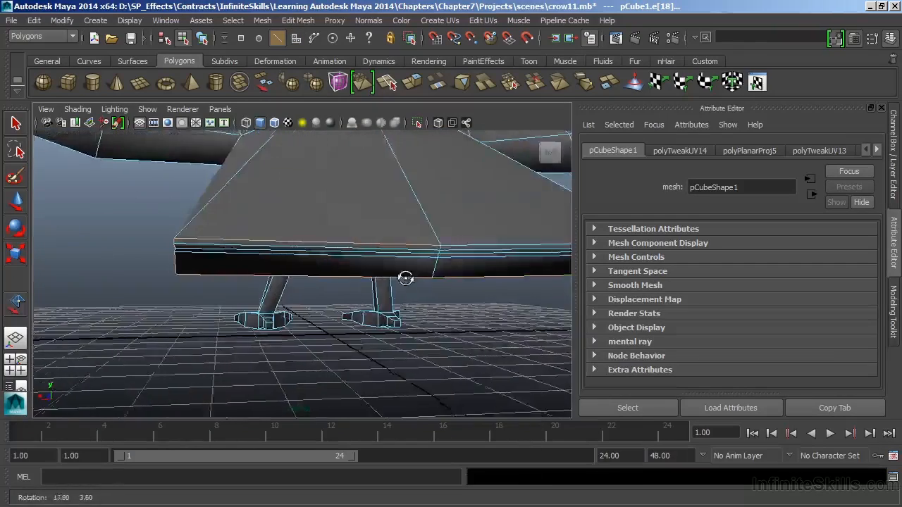
pyautogui.moveTo(406, 279); pyautogui.dragTo(478, 279)
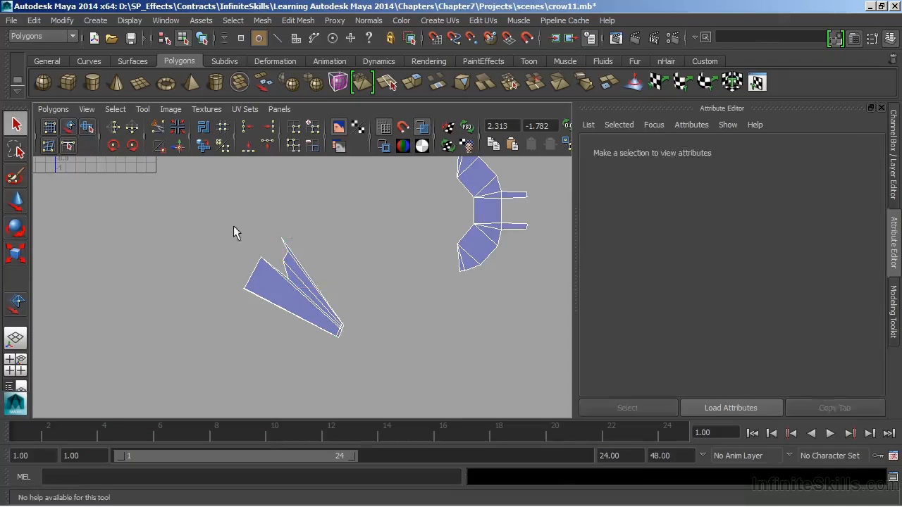
# Cut the tail UVs along the seam and unfold them into a flat shell.
pyautogui.click(116, 109)
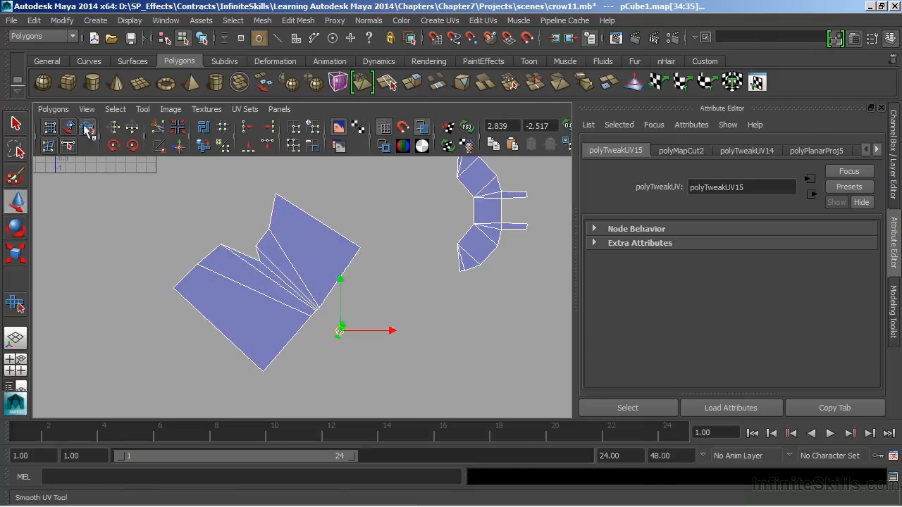
pyautogui.click(88, 127)
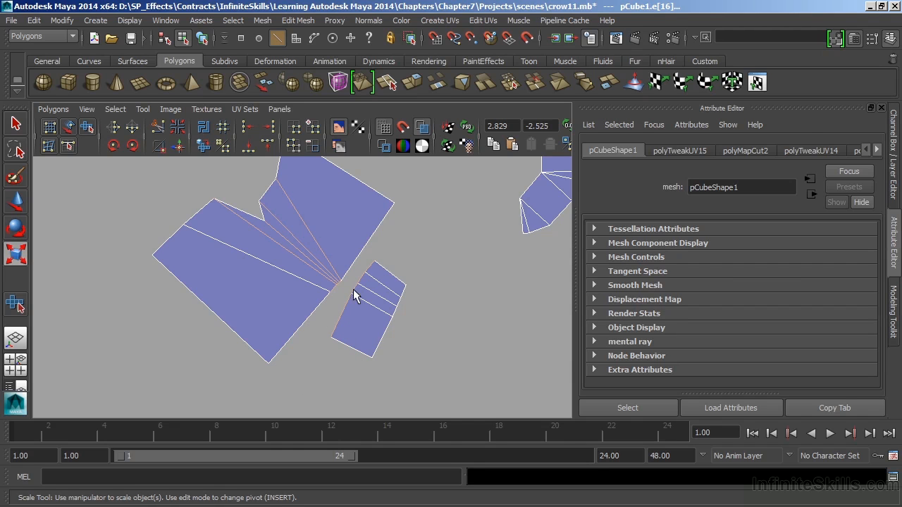
pyautogui.moveTo(242, 227)
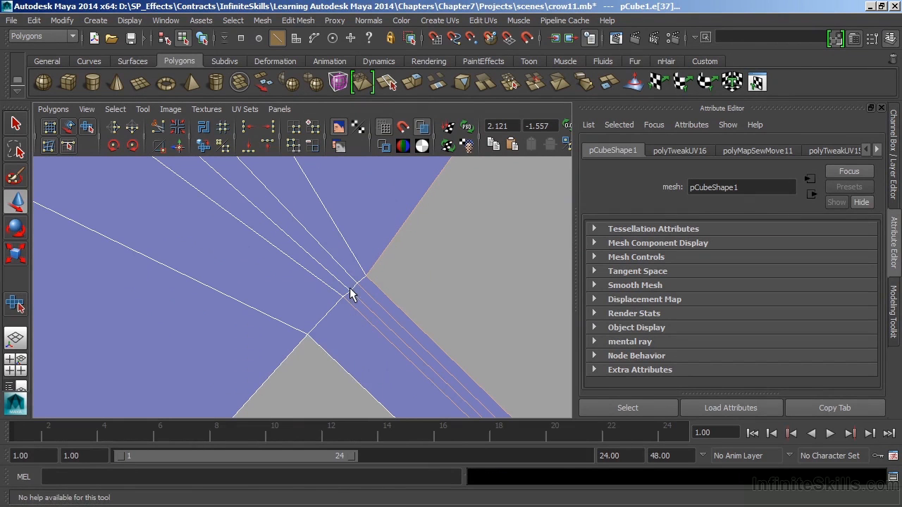
pyautogui.moveTo(358, 325)
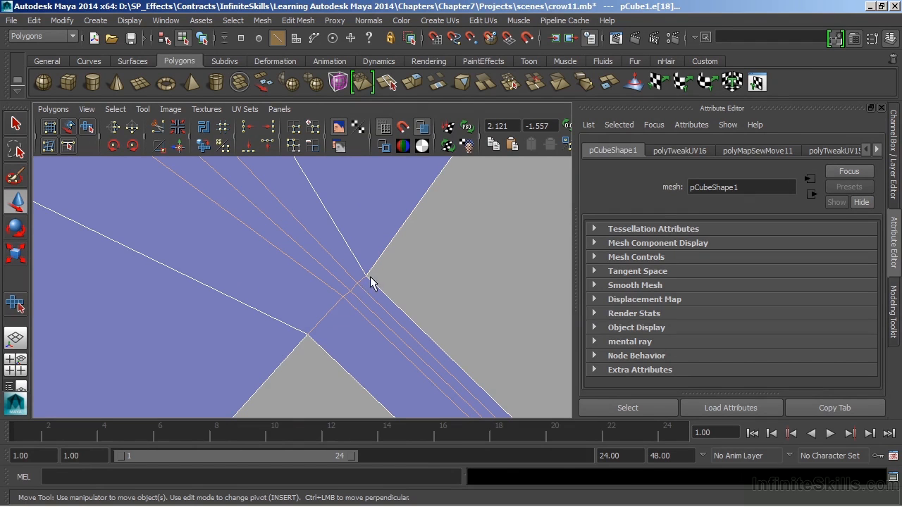
pyautogui.moveTo(355, 323)
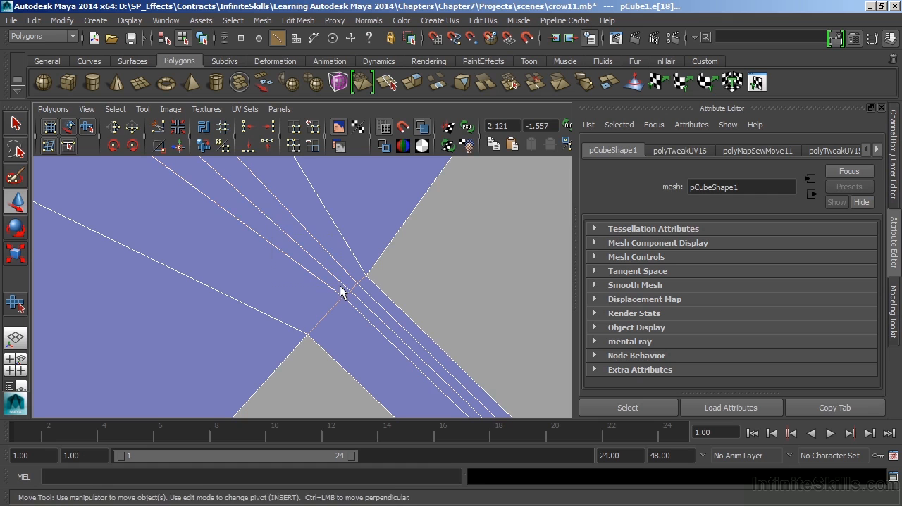
pyautogui.moveTo(338, 323)
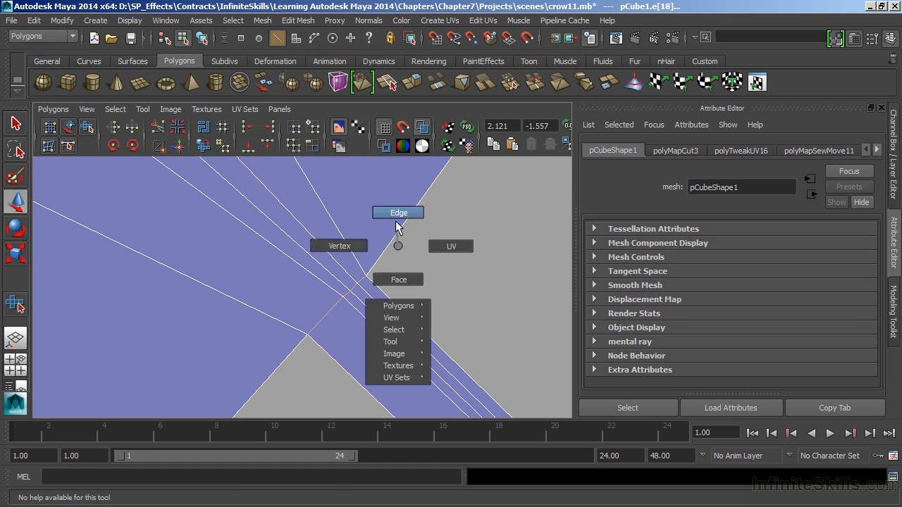
# Switch to edge picking on the body UV shell for the seam cut.
pyautogui.click(398, 211)
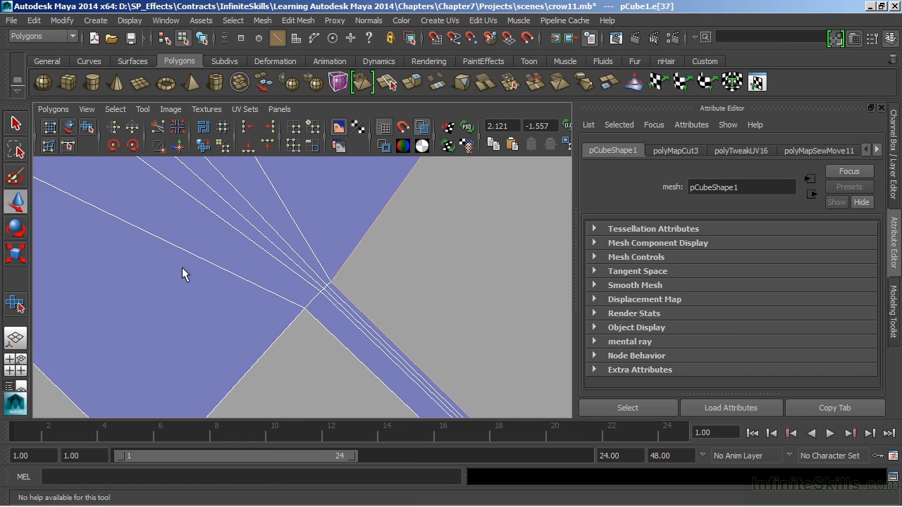
# Clear the selection and return the main panel to the 3D Perspective view of the crow.
pyautogui.click(203, 148)
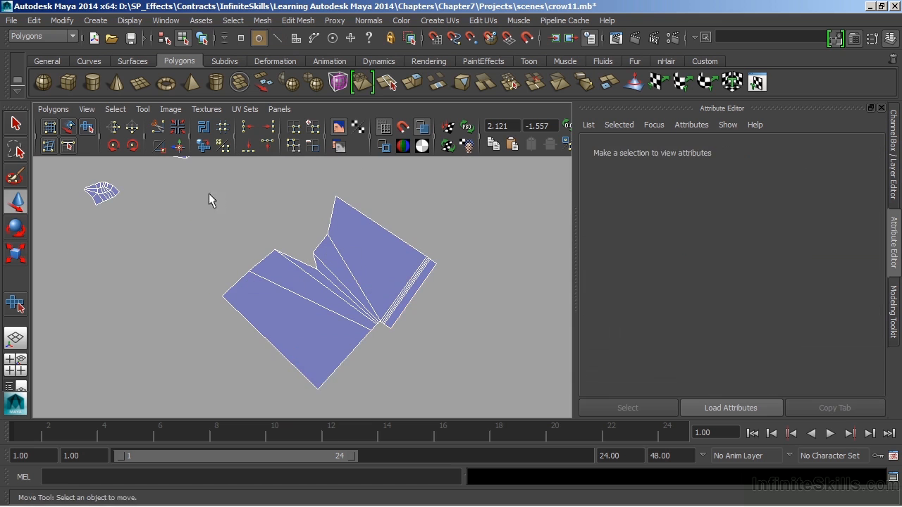
pyautogui.click(327, 292)
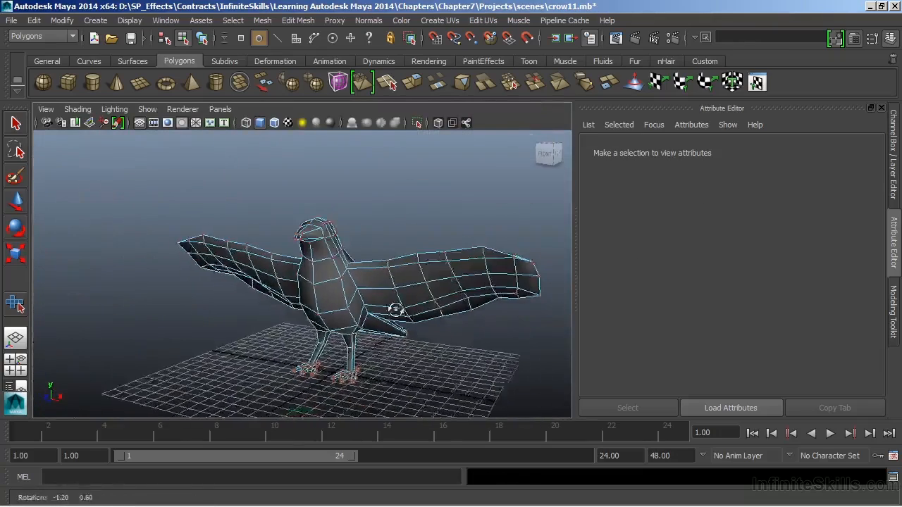
# Select all the laid-out UV shells and switch to face selection.
pyautogui.moveTo(395, 310); pyautogui.dragTo(406, 228)
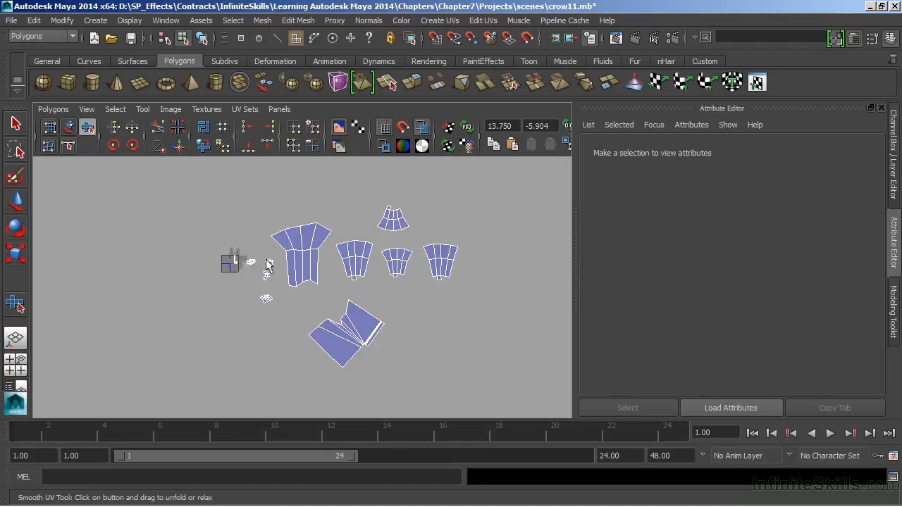
pyautogui.moveTo(245, 178); pyautogui.dragTo(513, 378)
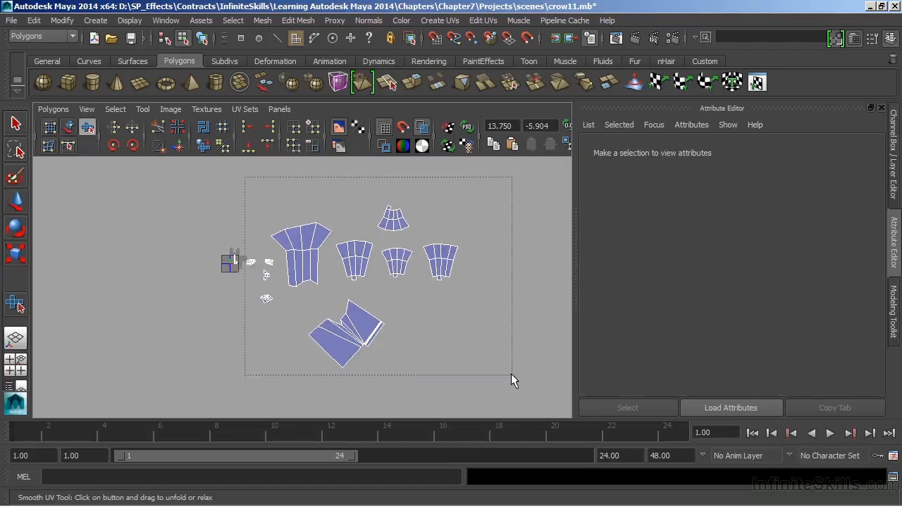
pyautogui.moveTo(352, 266)
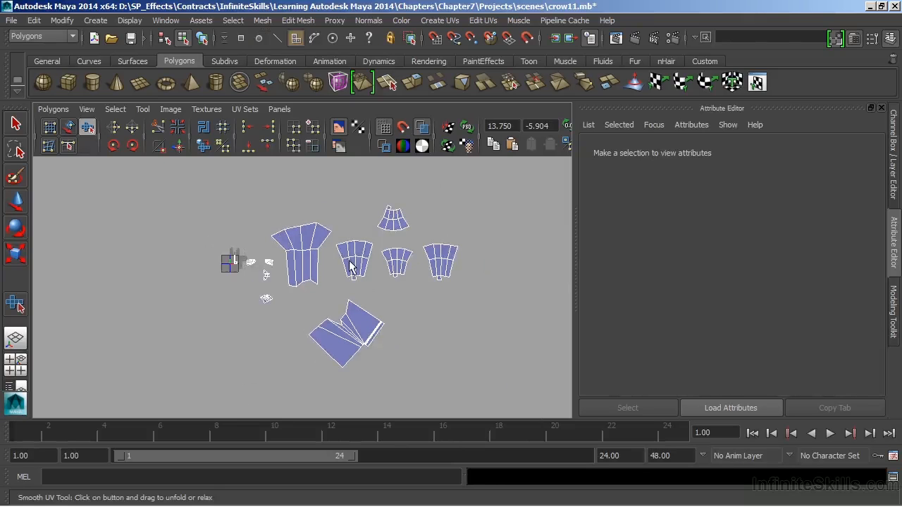
pyautogui.rightClick(299, 265)
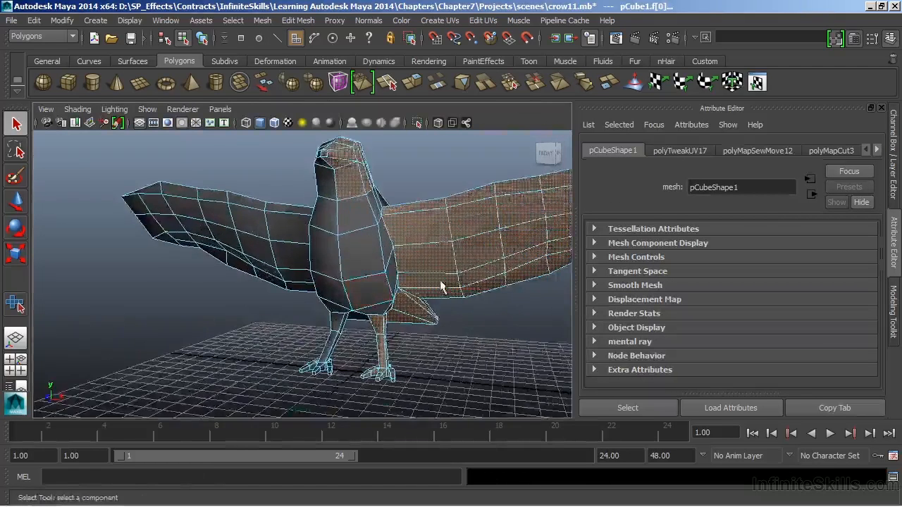
# Orbit to the crow's side and select the body-side faces for projection.
pyautogui.moveTo(423, 282); pyautogui.dragTo(397, 279)
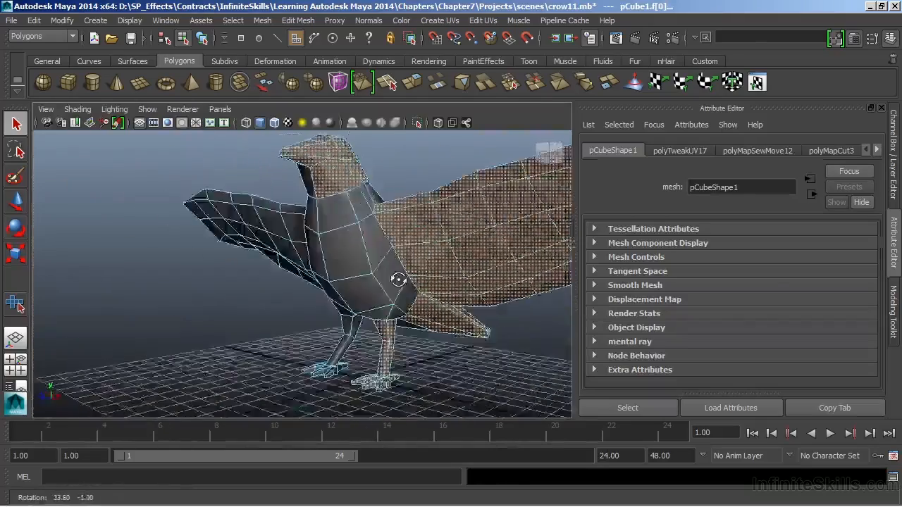
pyautogui.moveTo(398, 279); pyautogui.dragTo(457, 247)
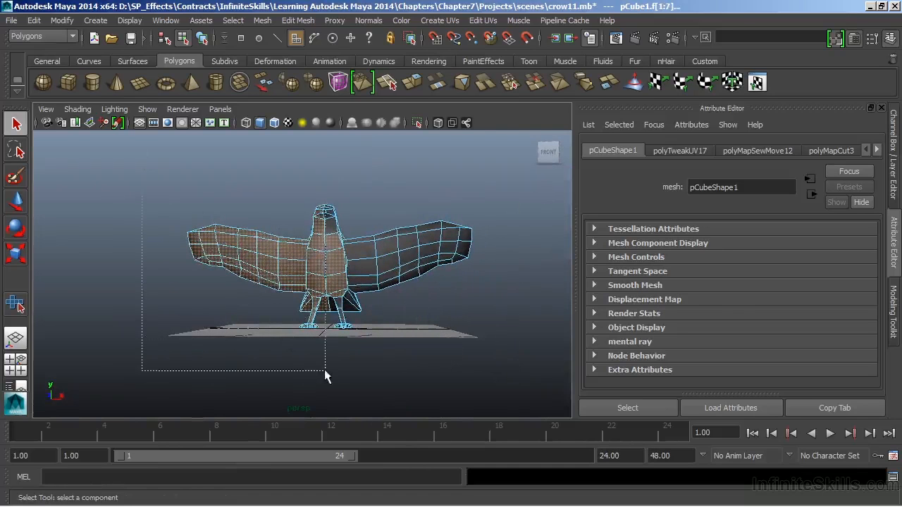
pyautogui.click(248, 246)
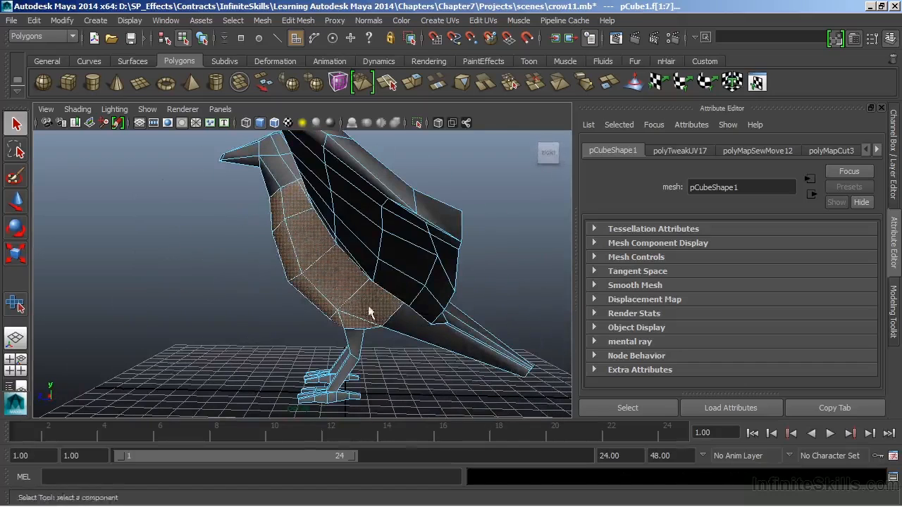
pyautogui.click(440, 20)
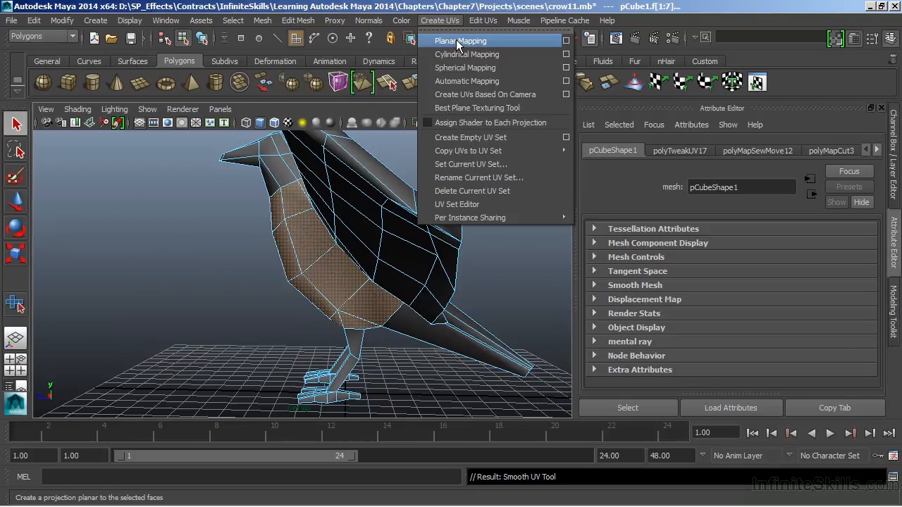
# Planar-map the selected body-side faces into a new UV shell.
pyautogui.click(459, 39)
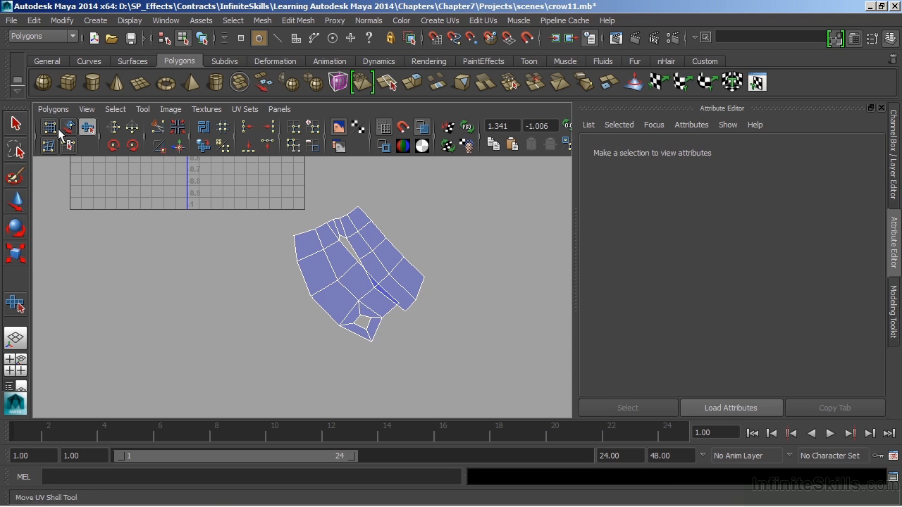
# Select the new body UV shell and start unfolding it with the Smooth UV tool.
pyautogui.click(14, 124)
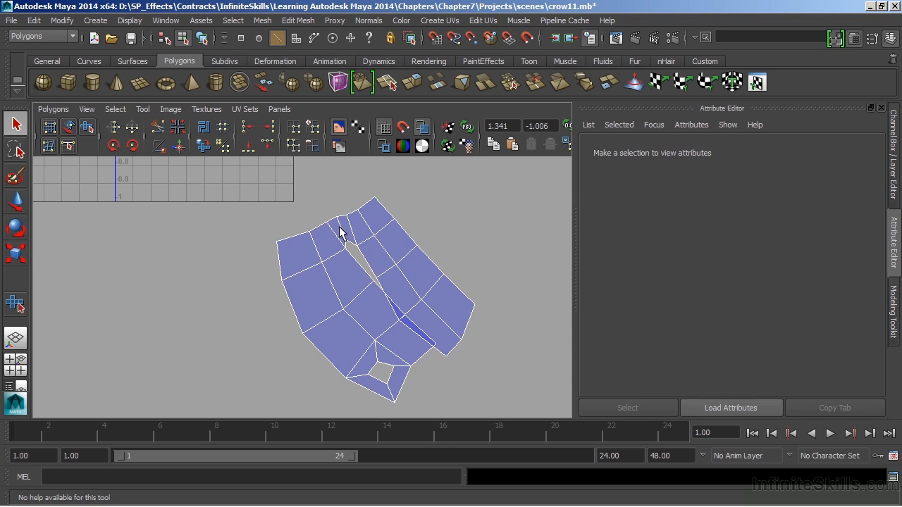
pyautogui.click(346, 237)
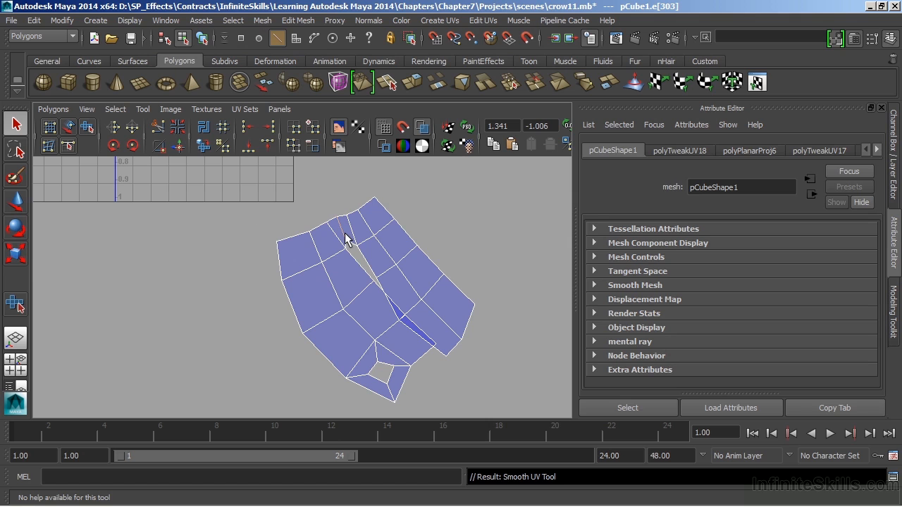
pyautogui.moveTo(384, 242)
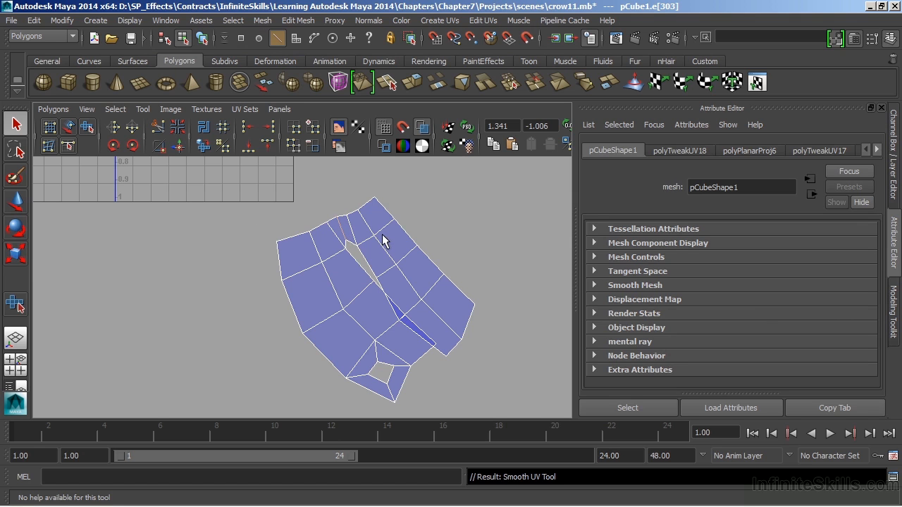
pyautogui.moveTo(378, 243)
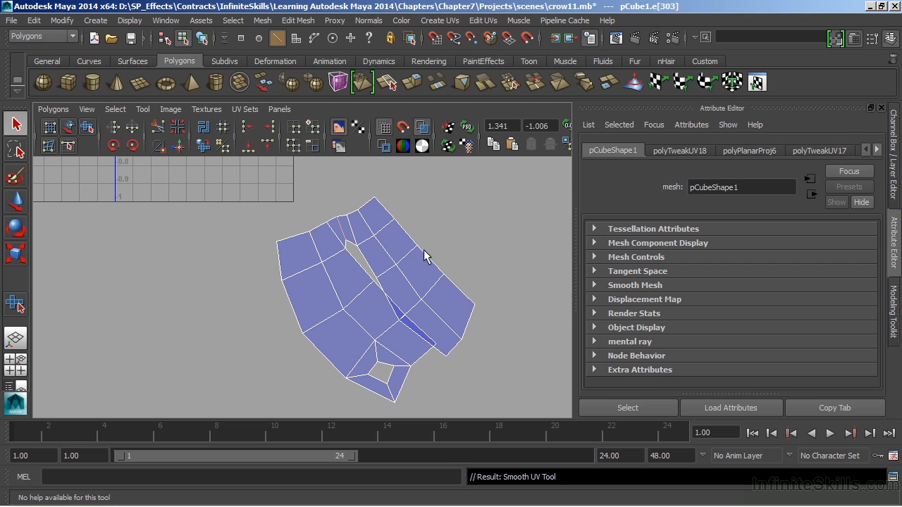
pyautogui.moveTo(398, 292)
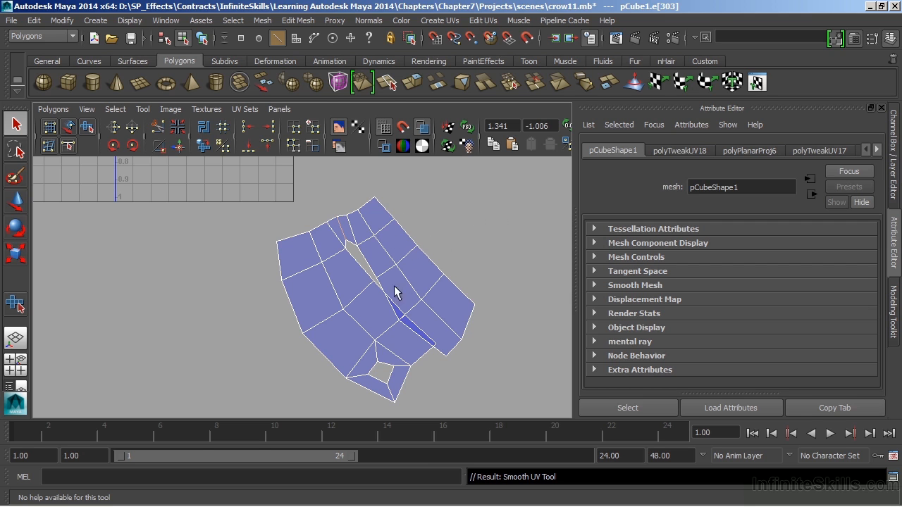
pyautogui.moveTo(345, 323)
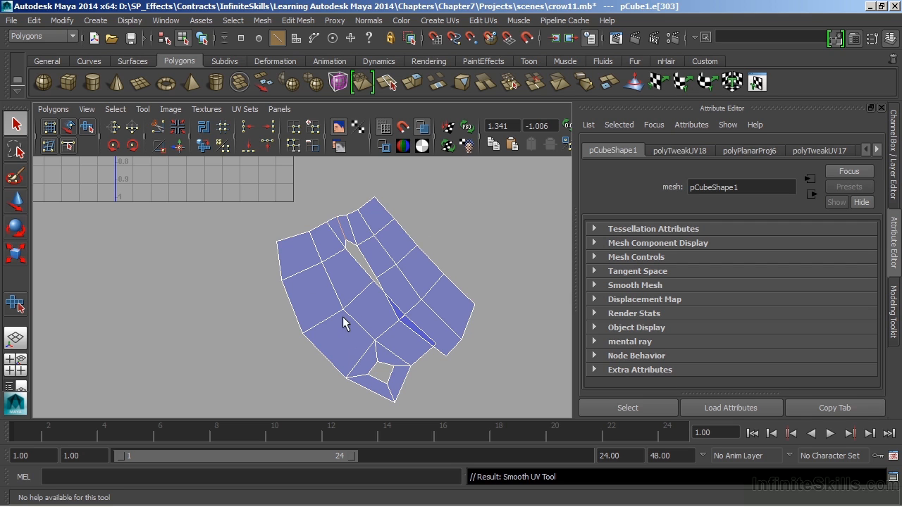
pyautogui.moveTo(323, 290)
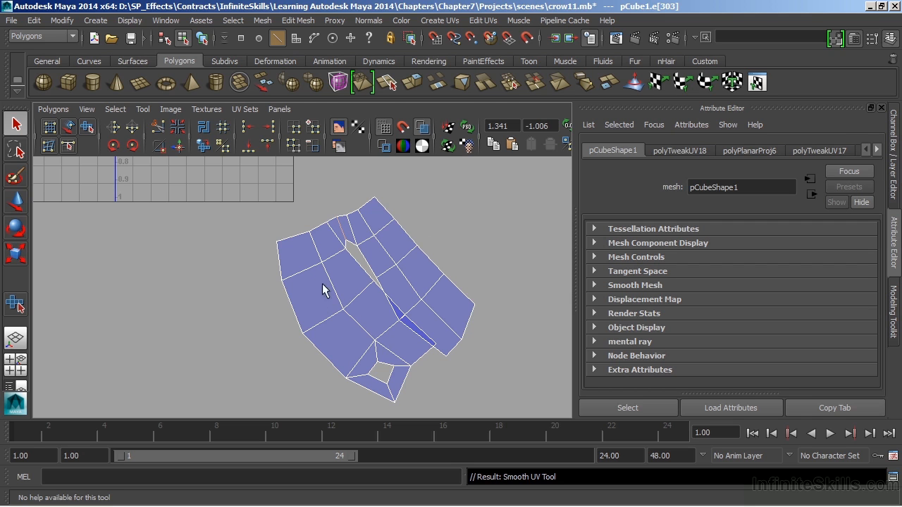
pyautogui.moveTo(416, 274)
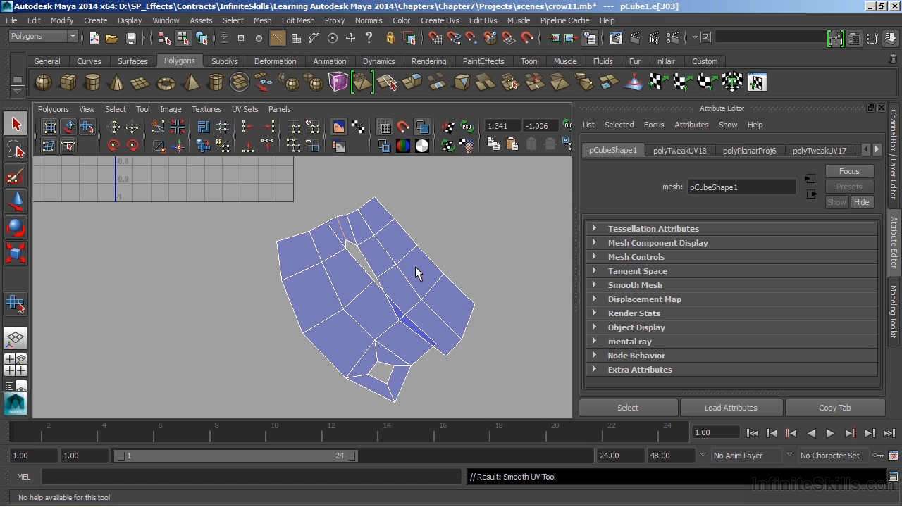